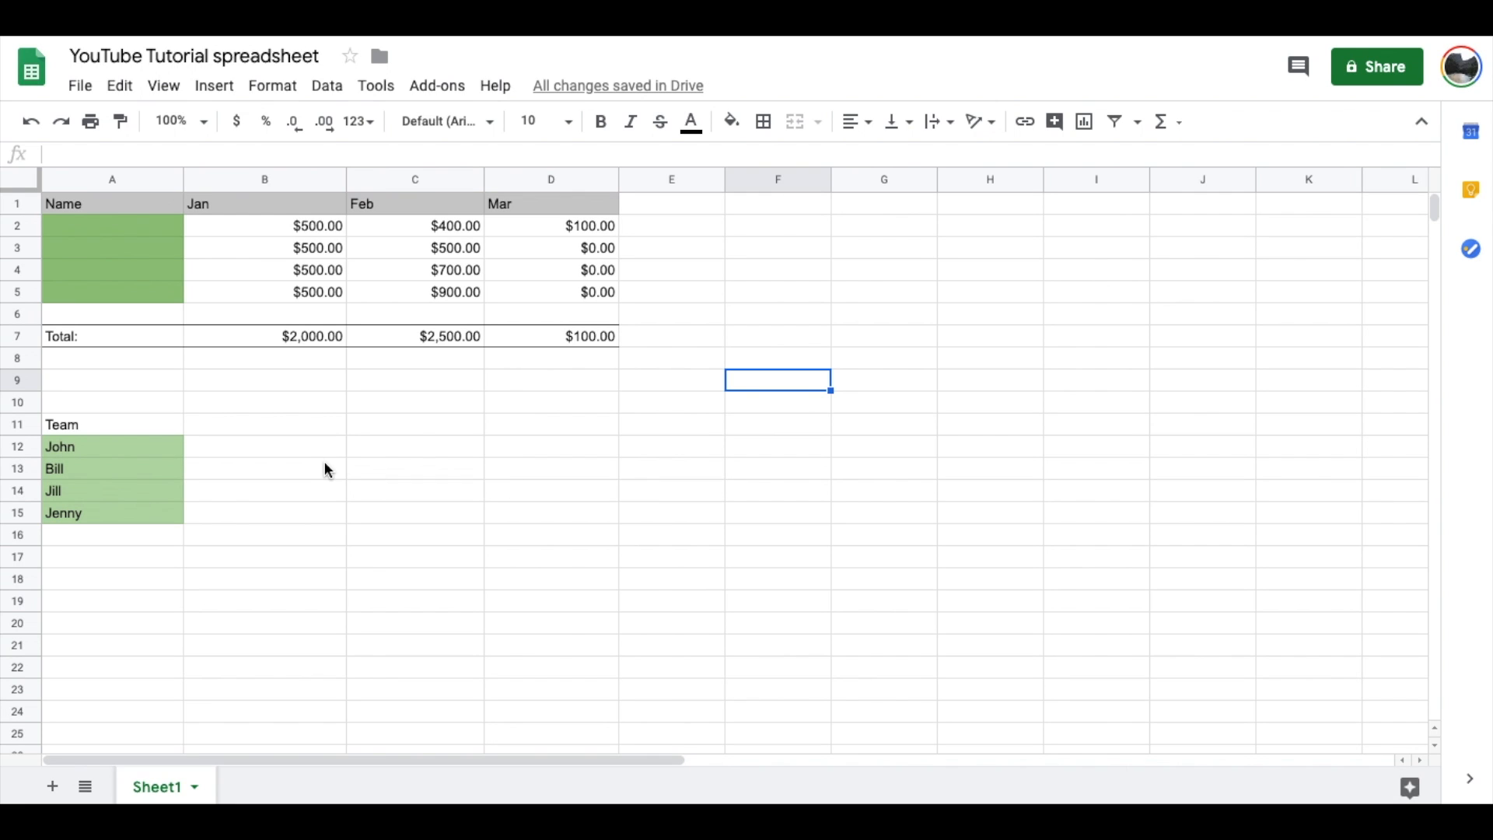
mouse_move(170, 414)
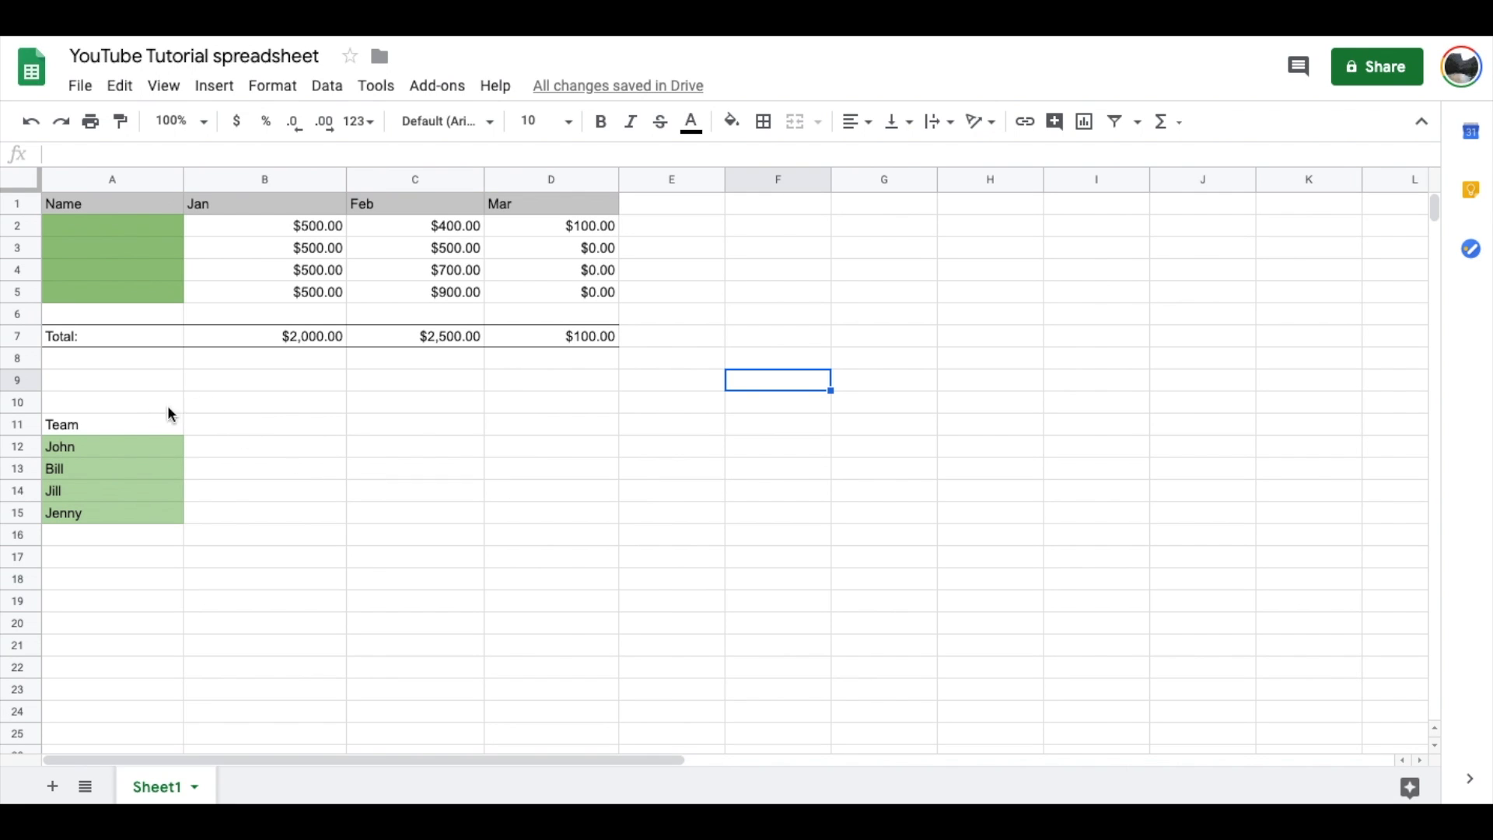
mouse_move(591, 520)
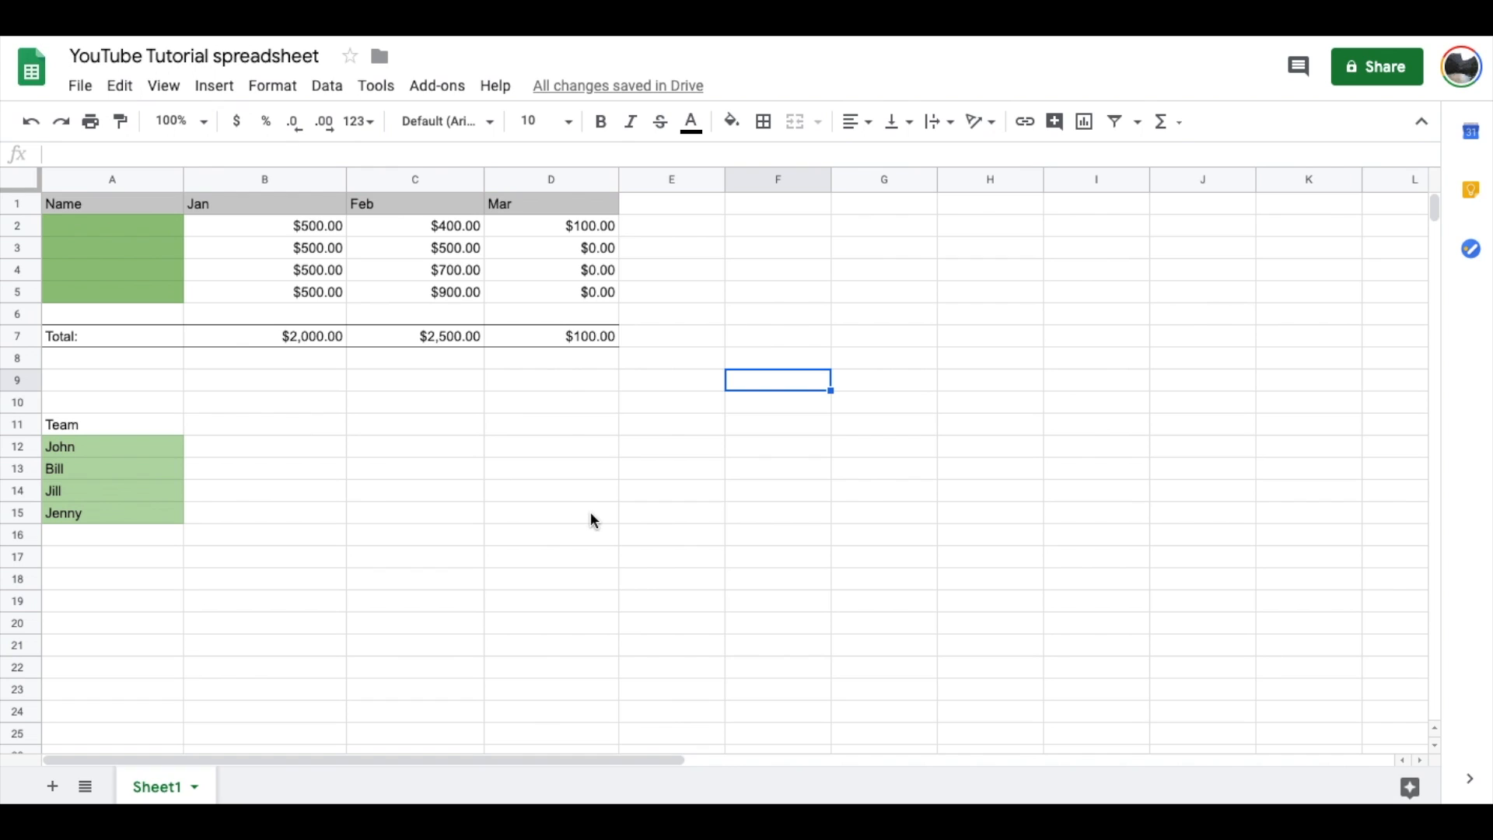
mouse_move(529, 445)
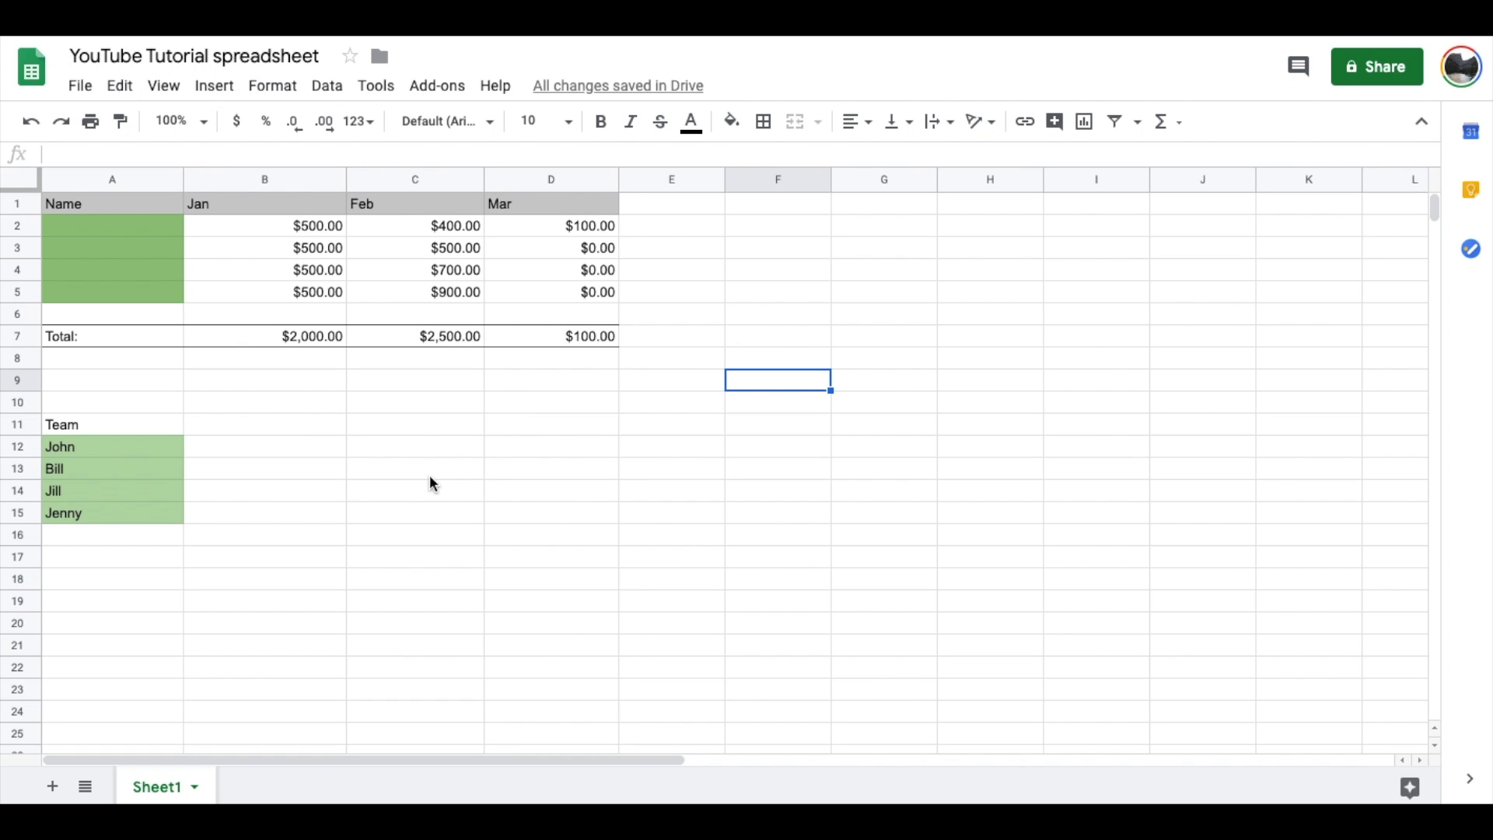
mouse_move(416, 484)
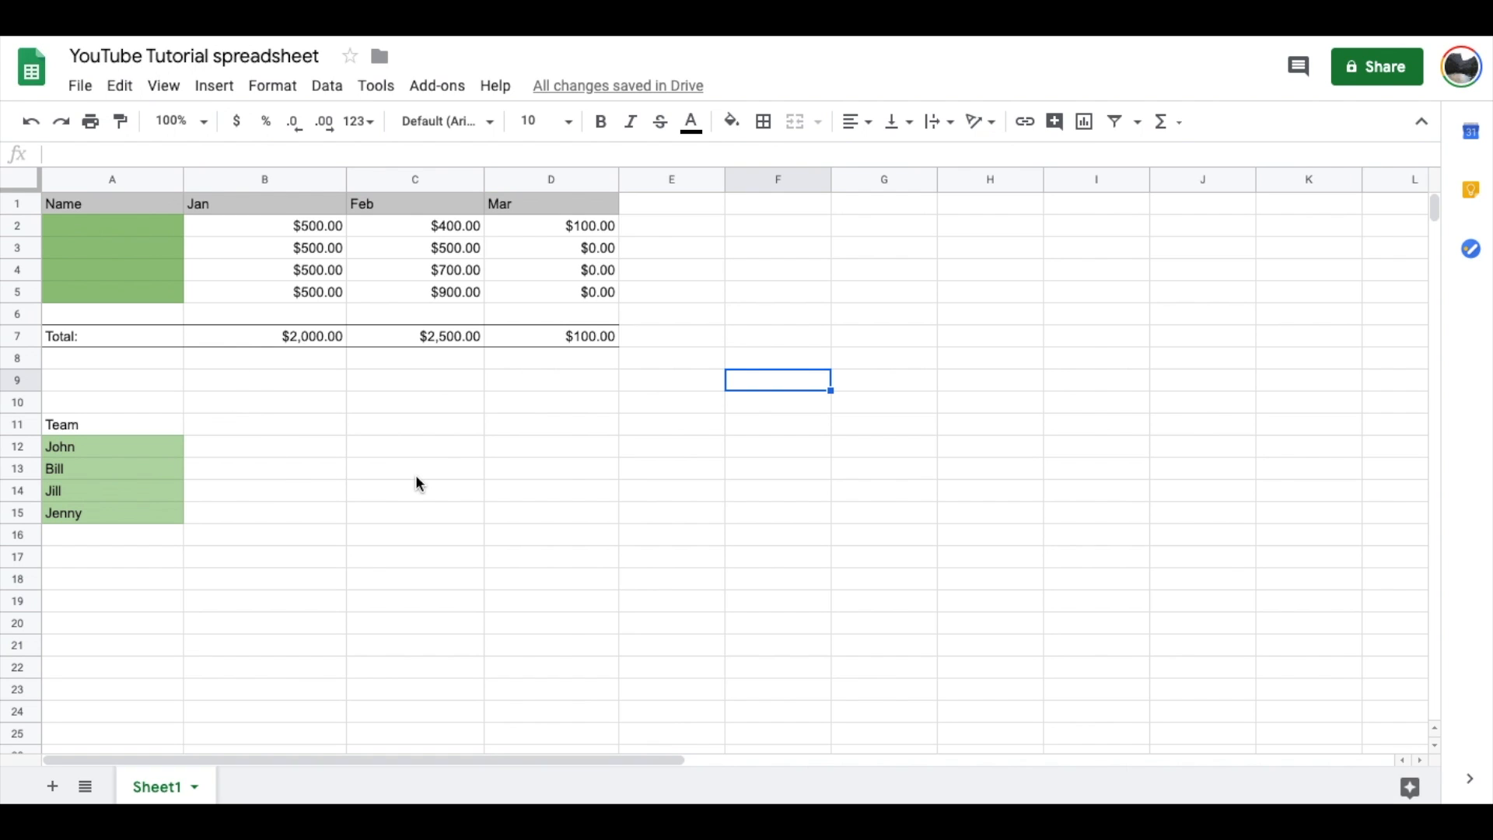
mouse_move(219, 413)
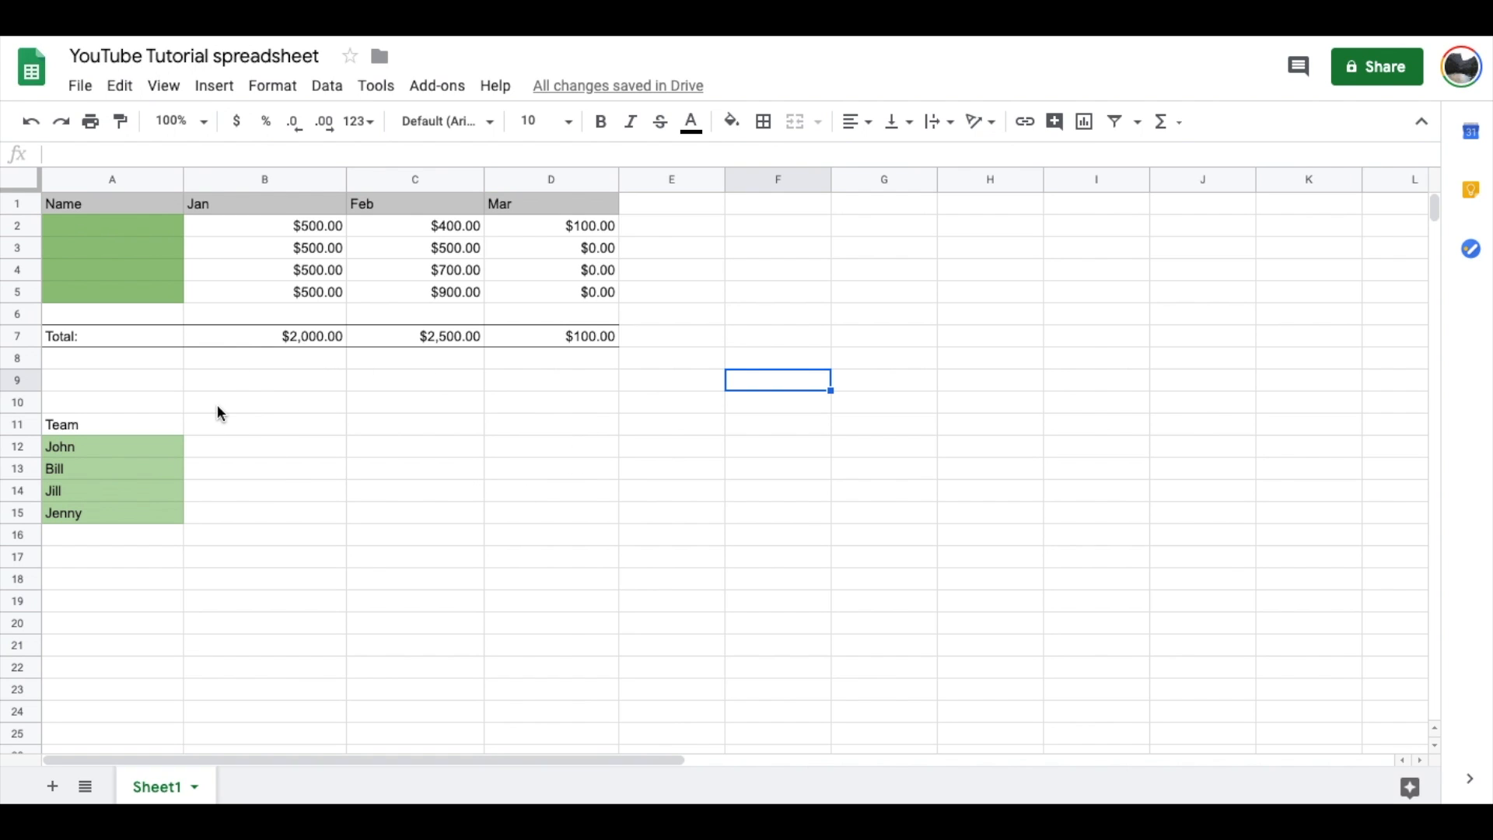
mouse_move(65, 363)
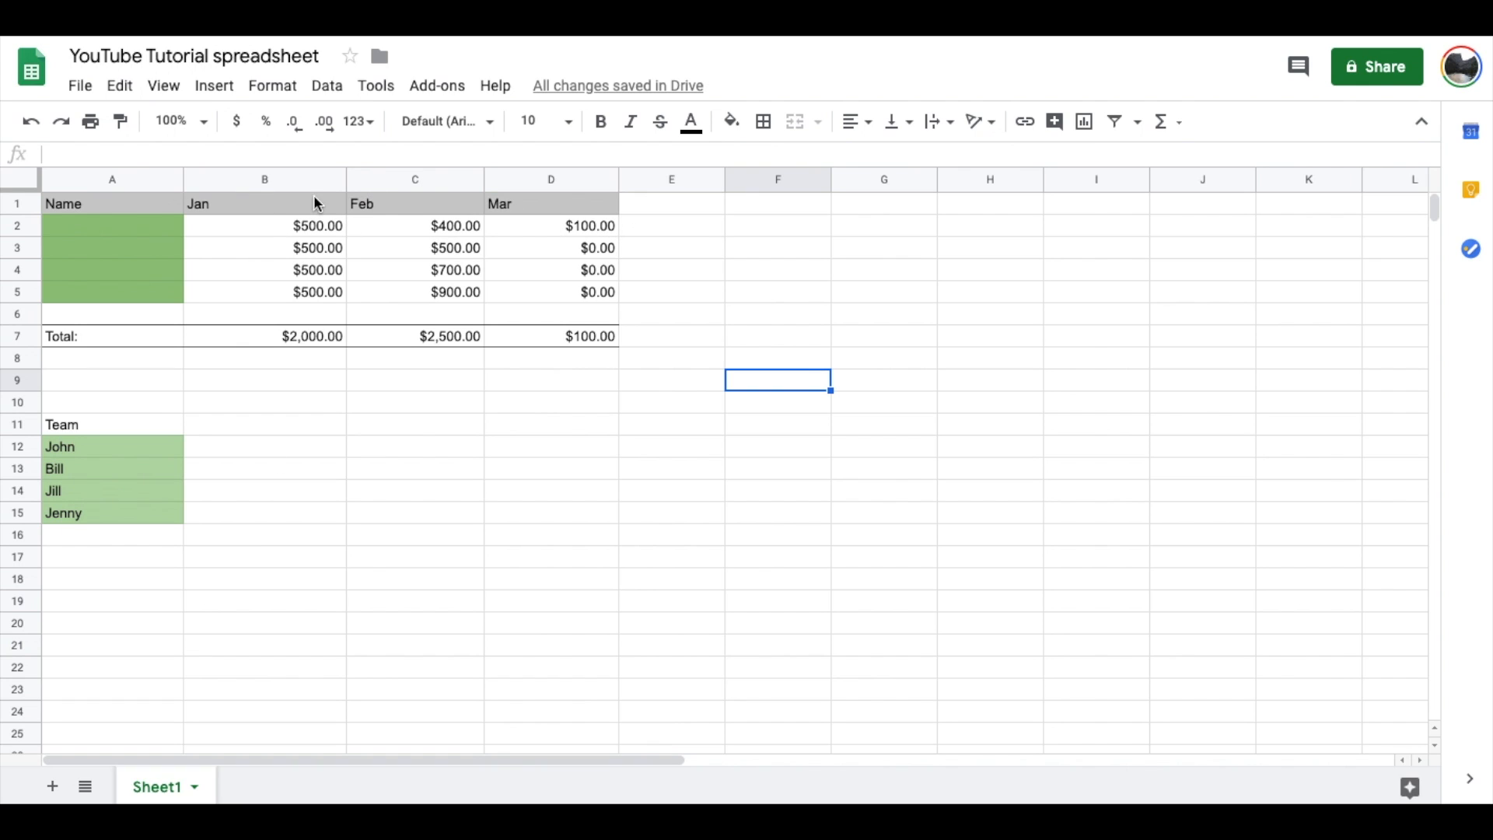
mouse_move(229, 395)
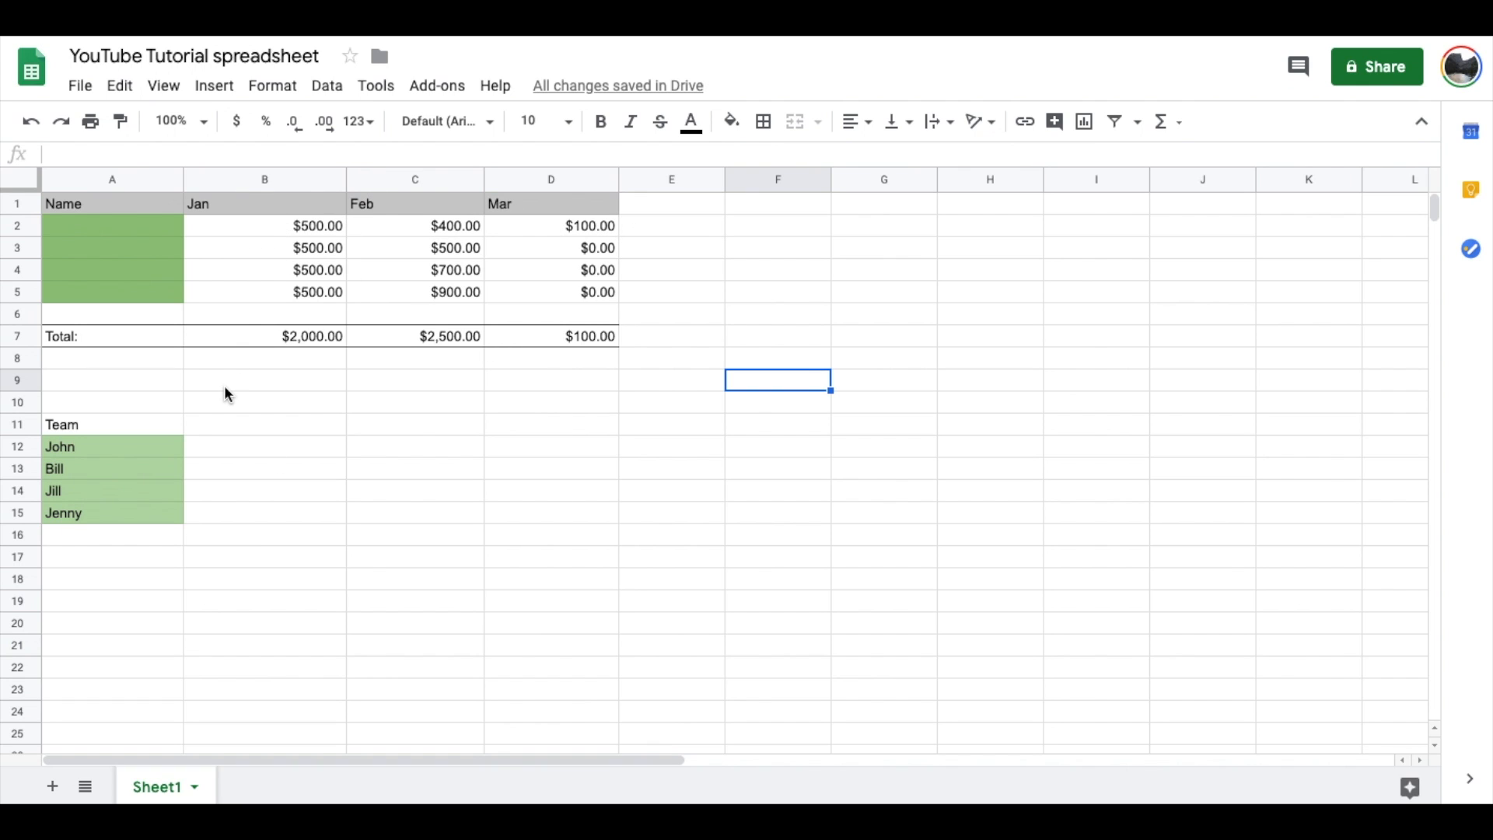
mouse_move(156, 232)
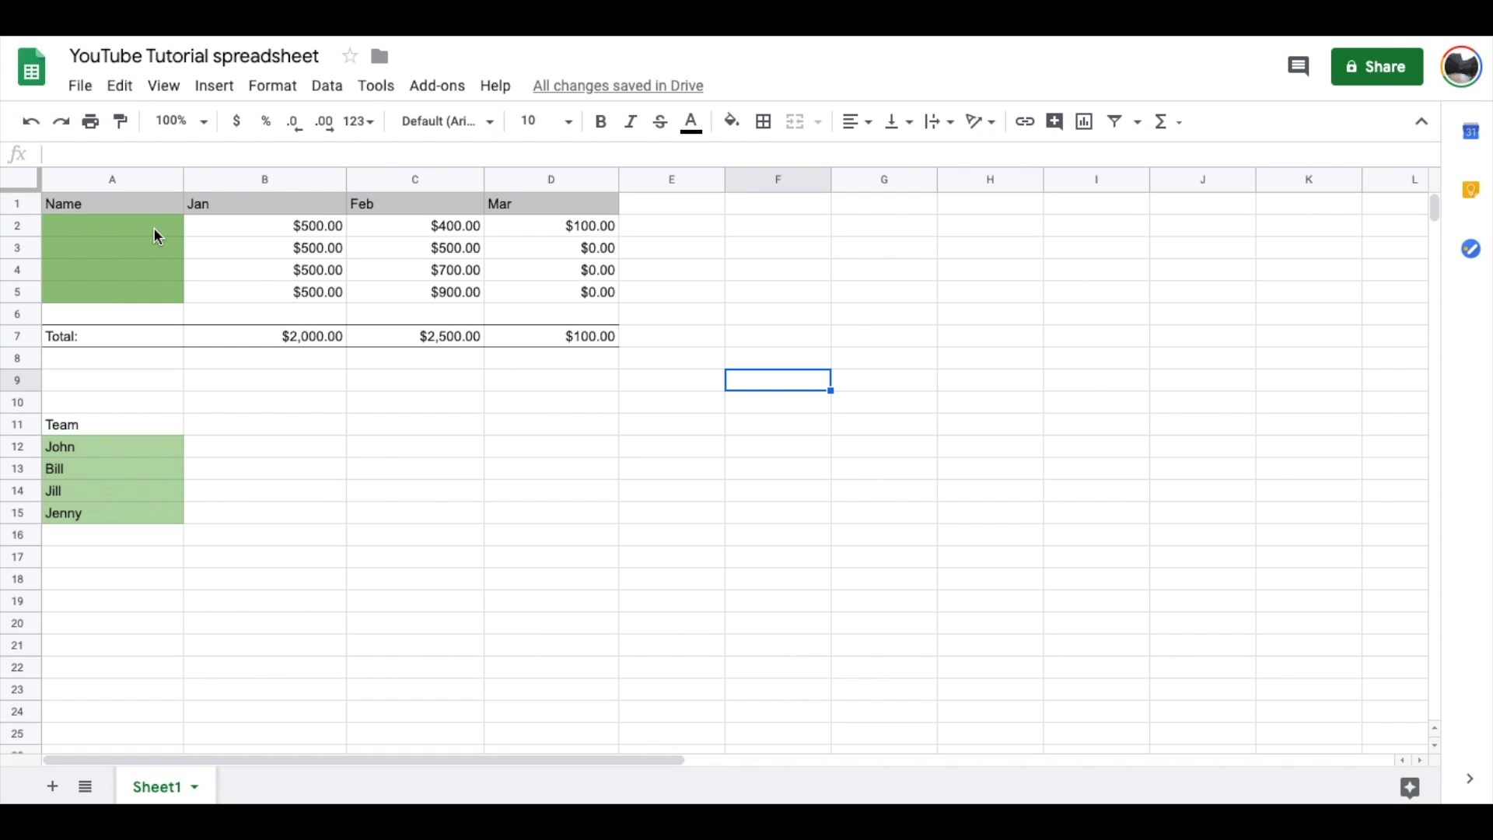
mouse_move(136, 232)
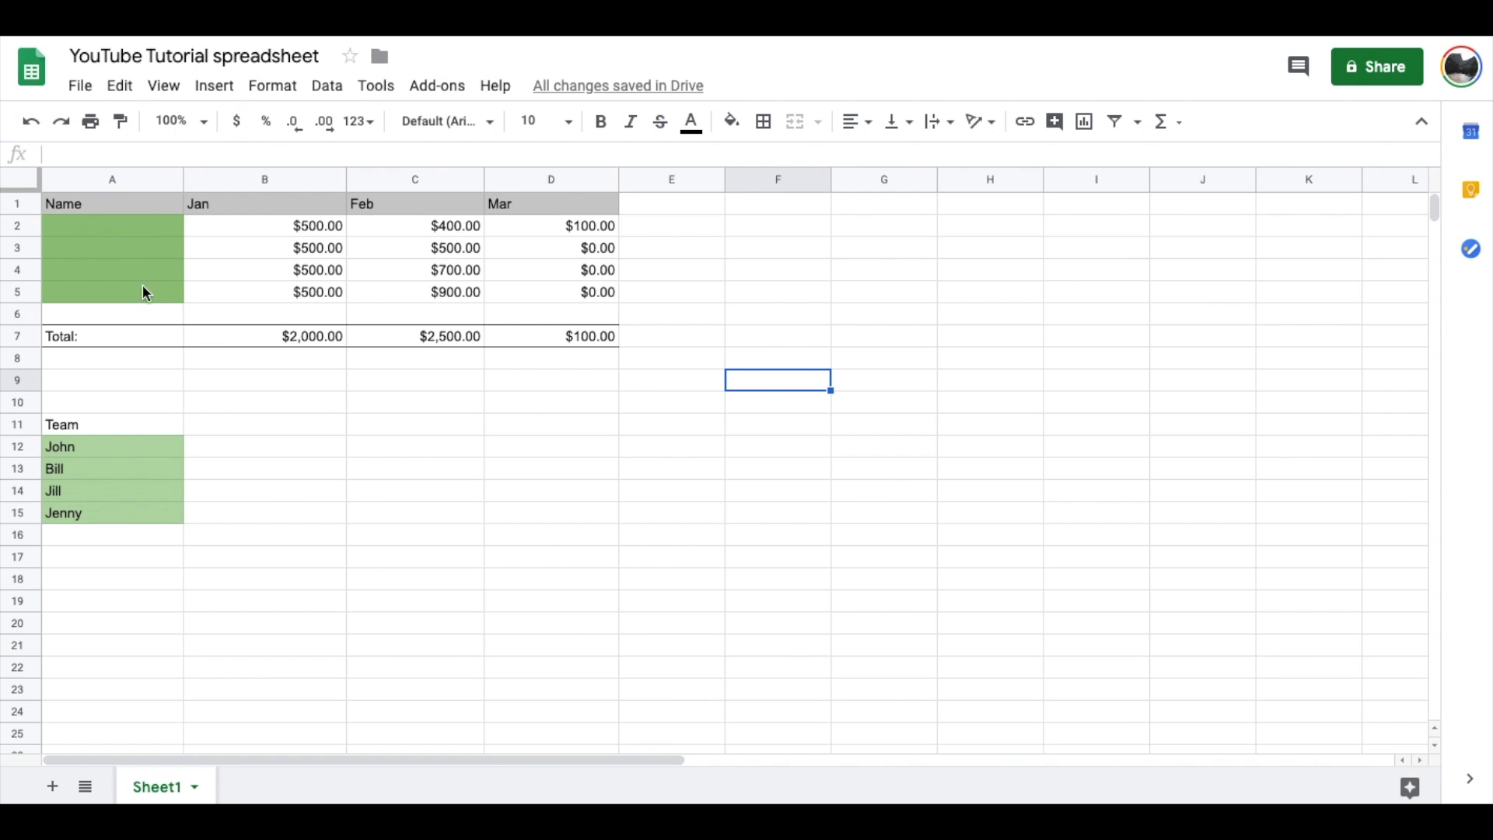
mouse_move(136, 238)
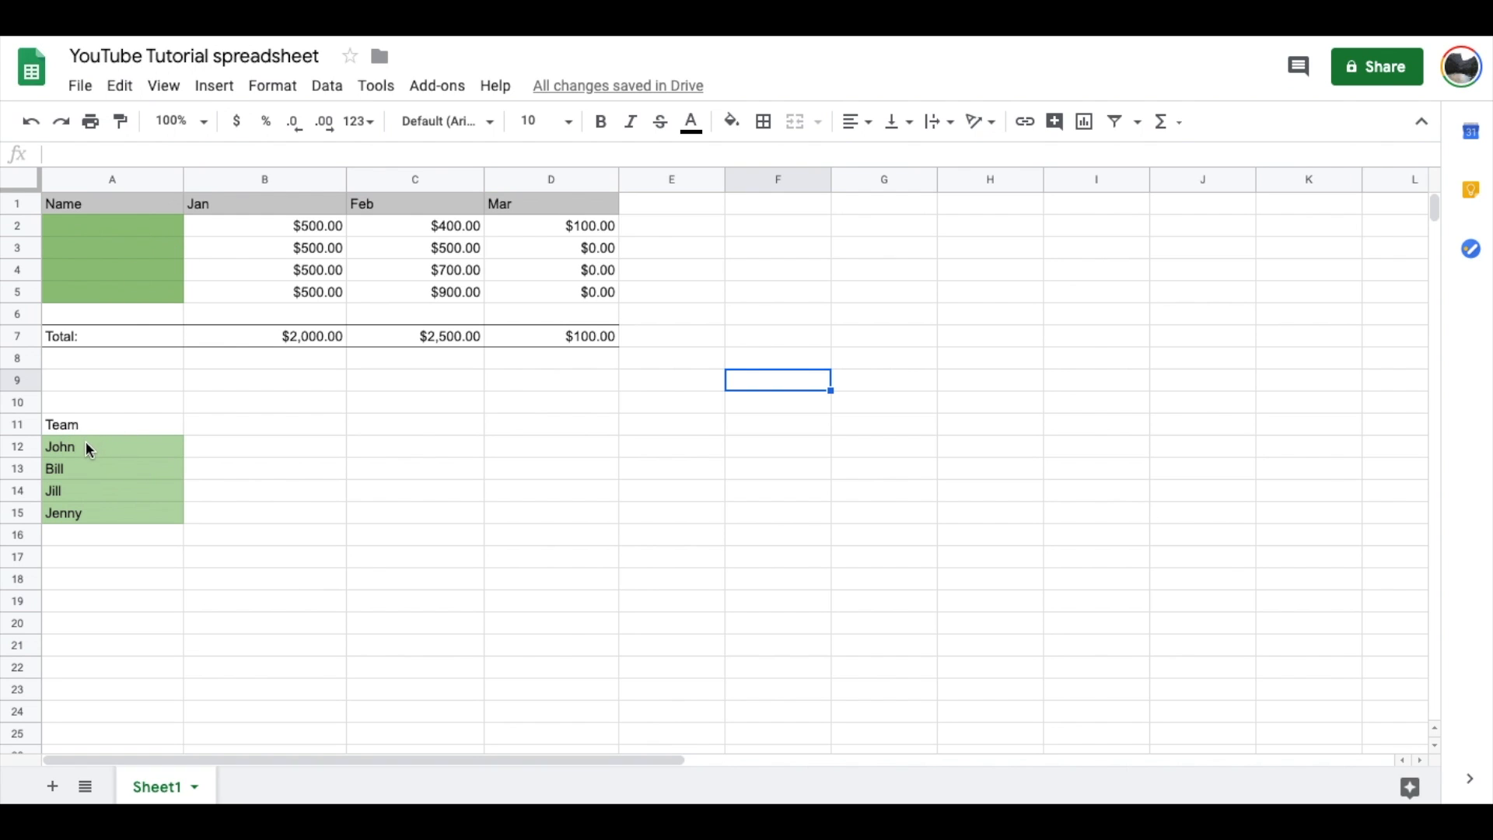
mouse_move(197, 496)
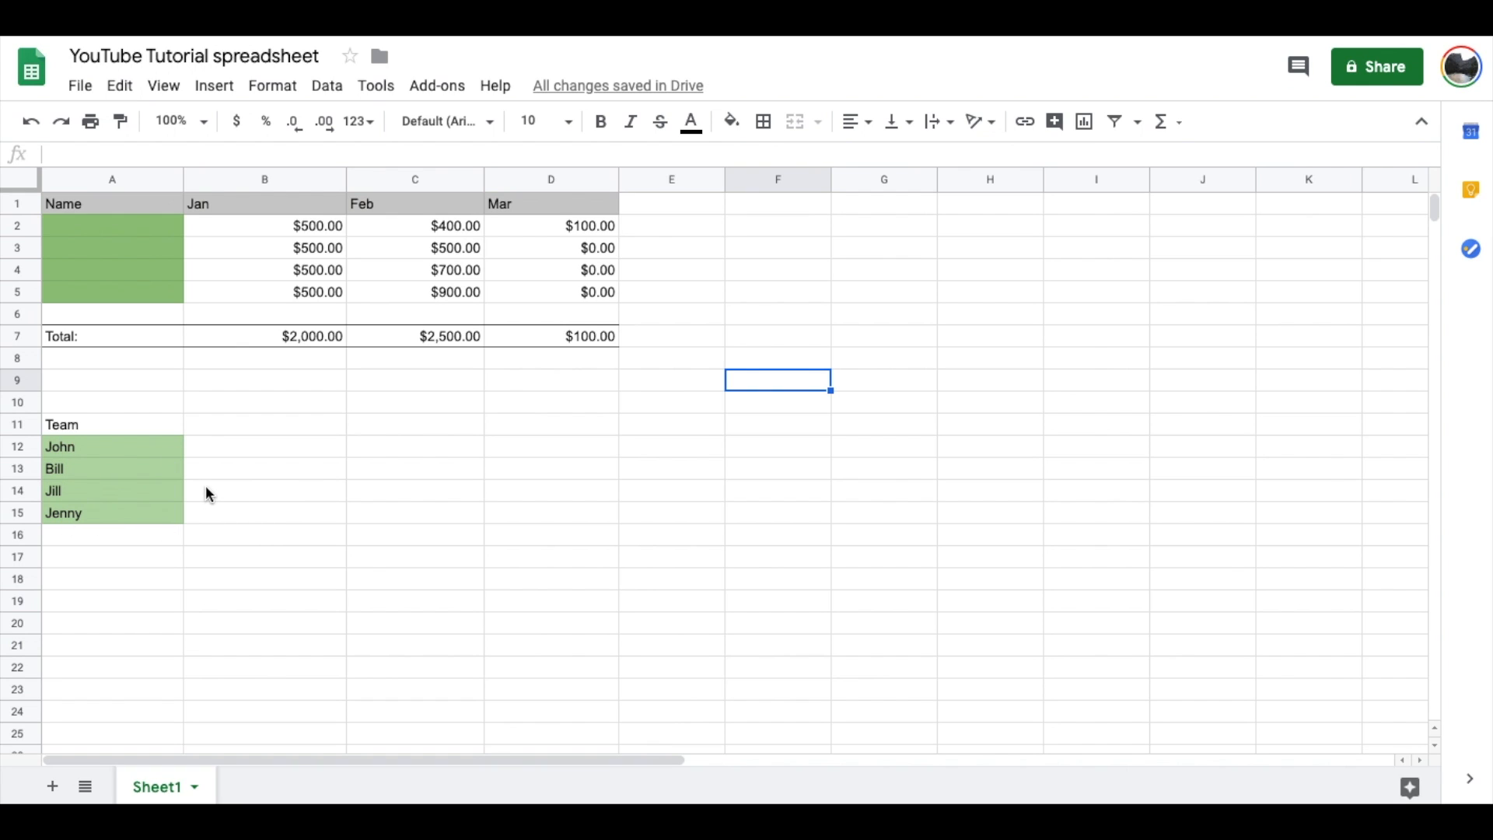
mouse_move(187, 447)
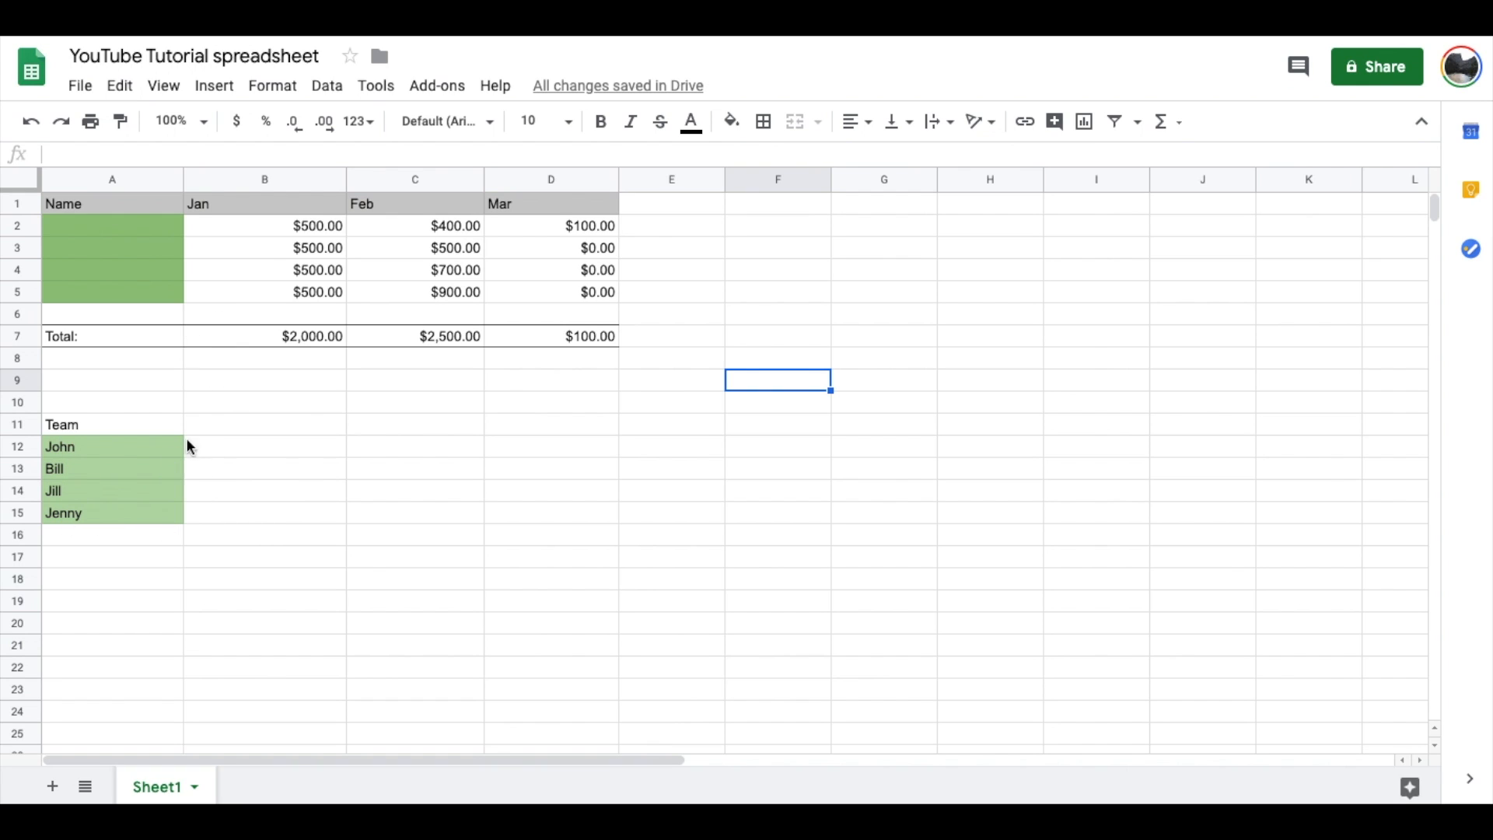
mouse_move(128, 231)
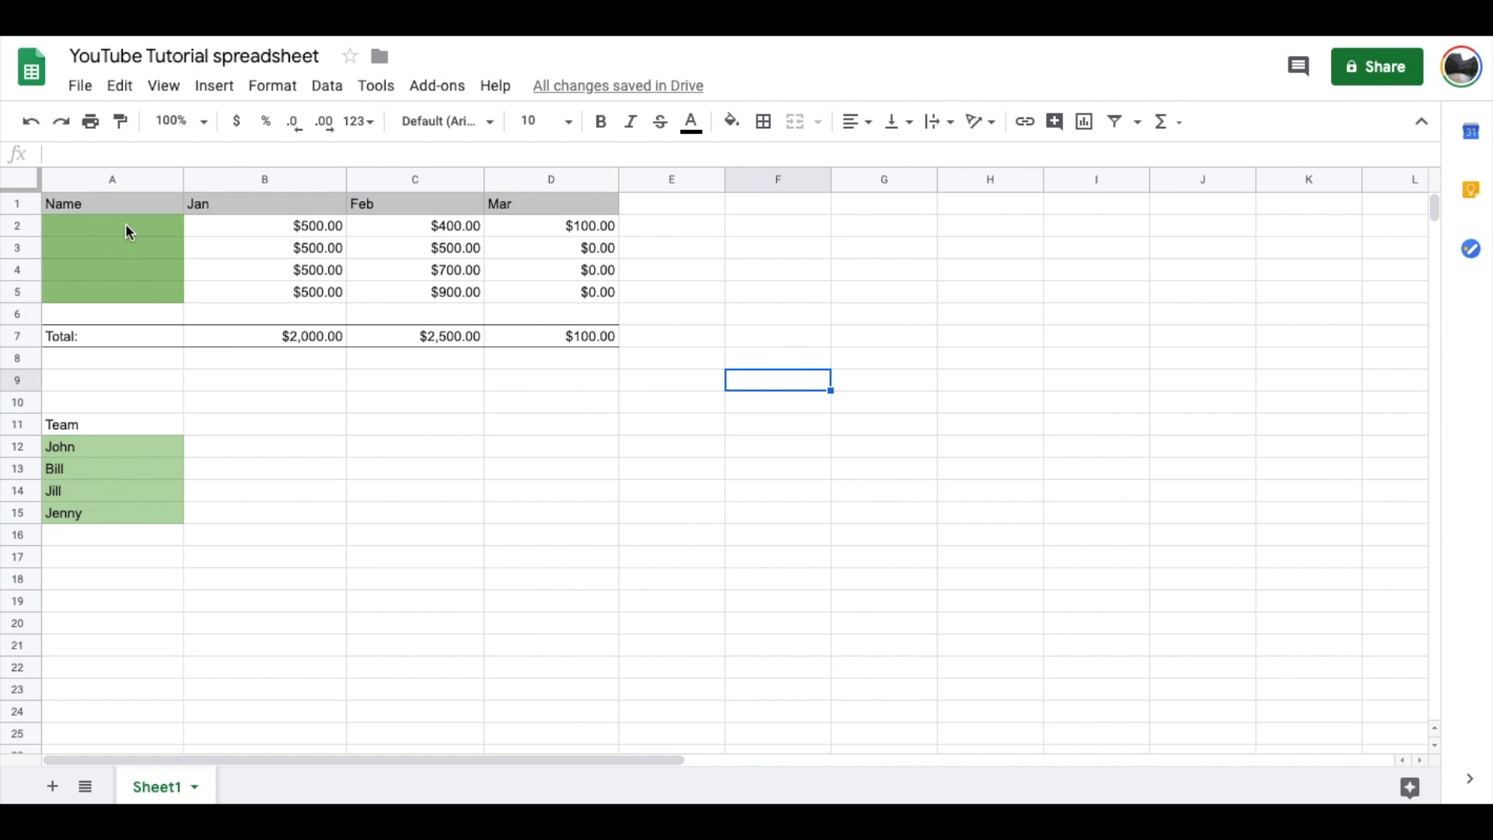
mouse_move(62, 447)
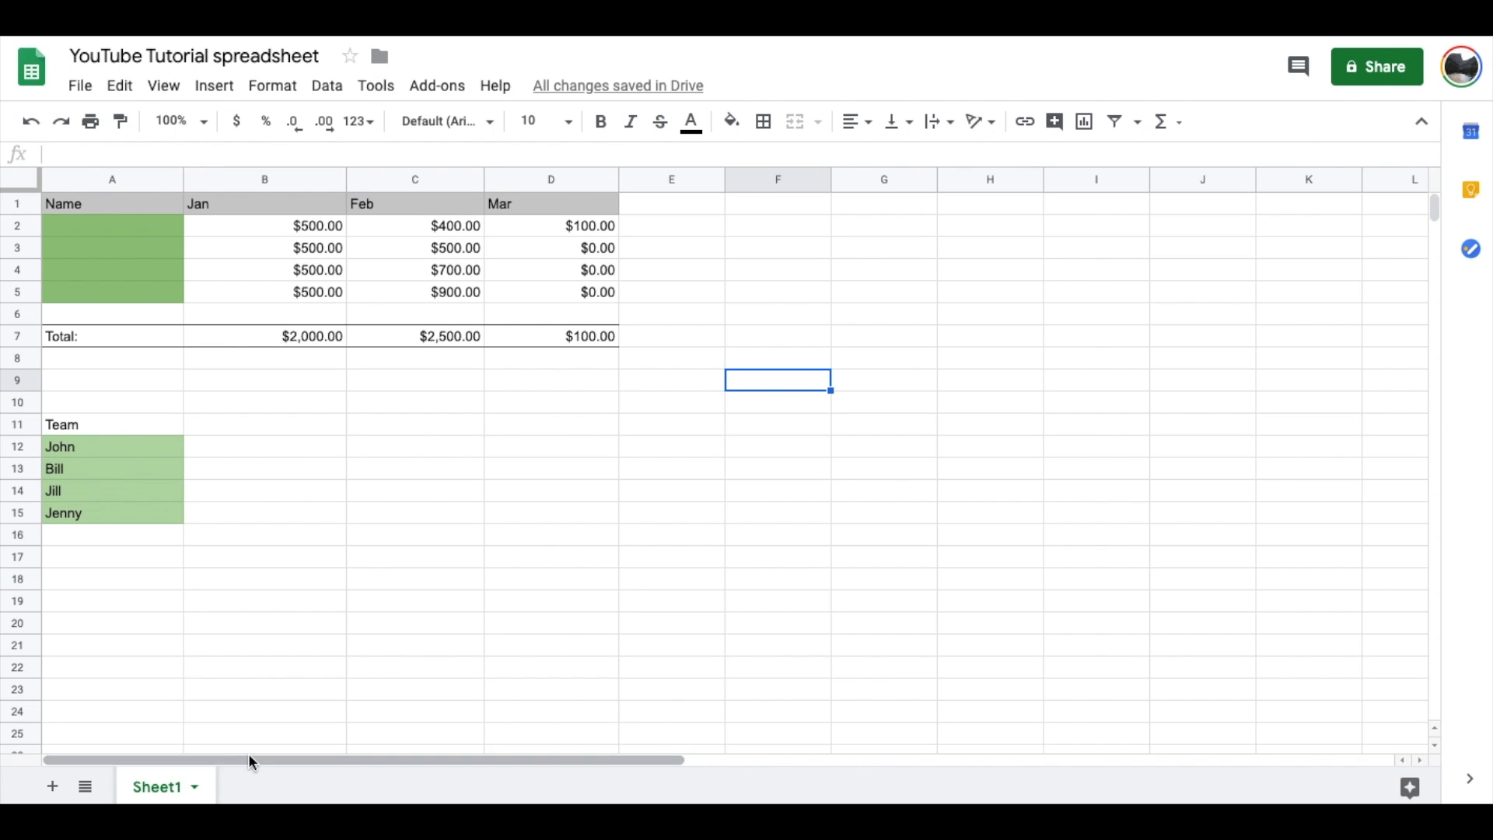
mouse_move(155, 527)
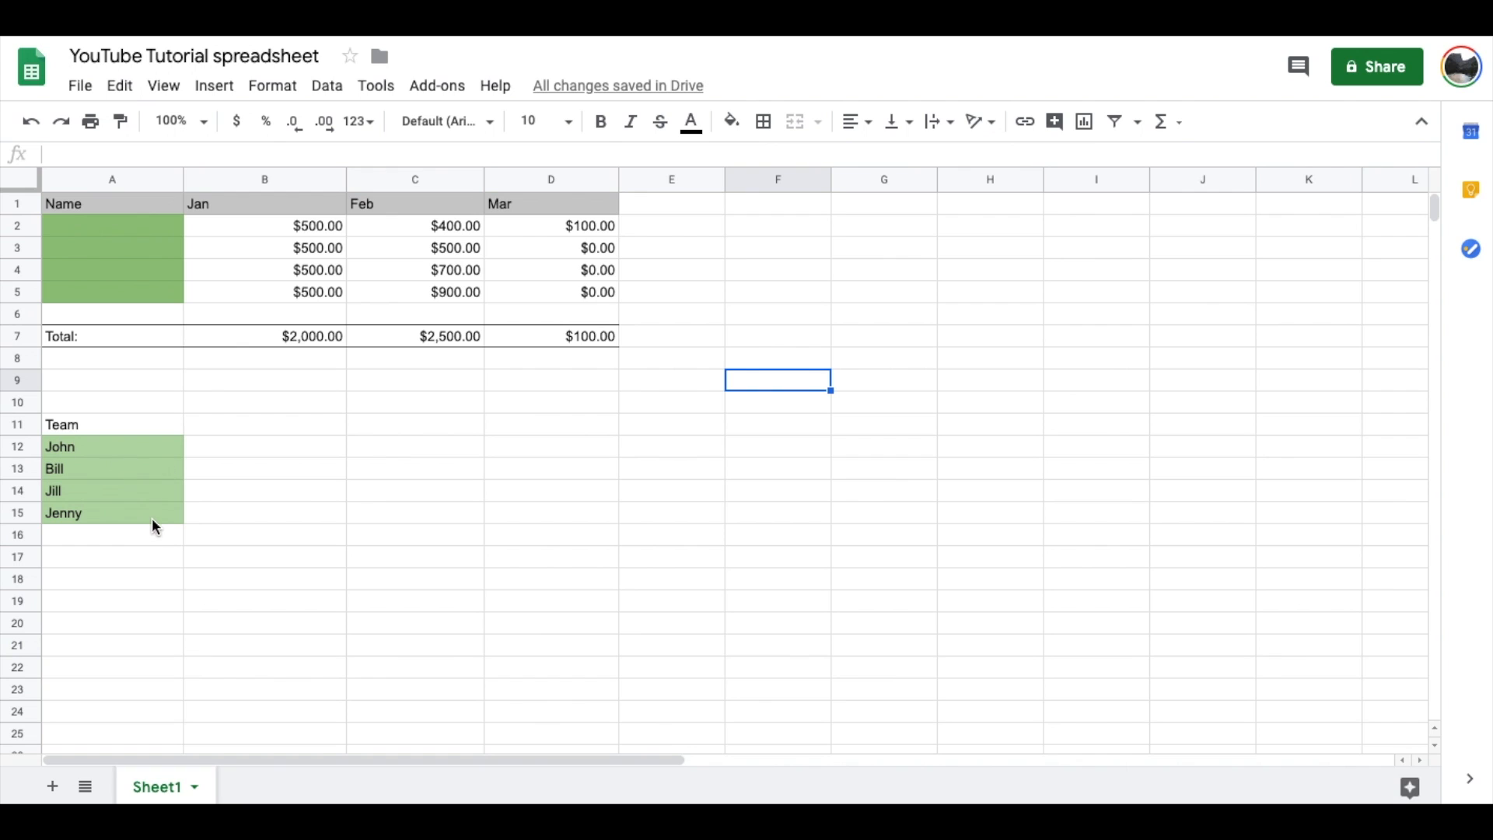
mouse_move(164, 467)
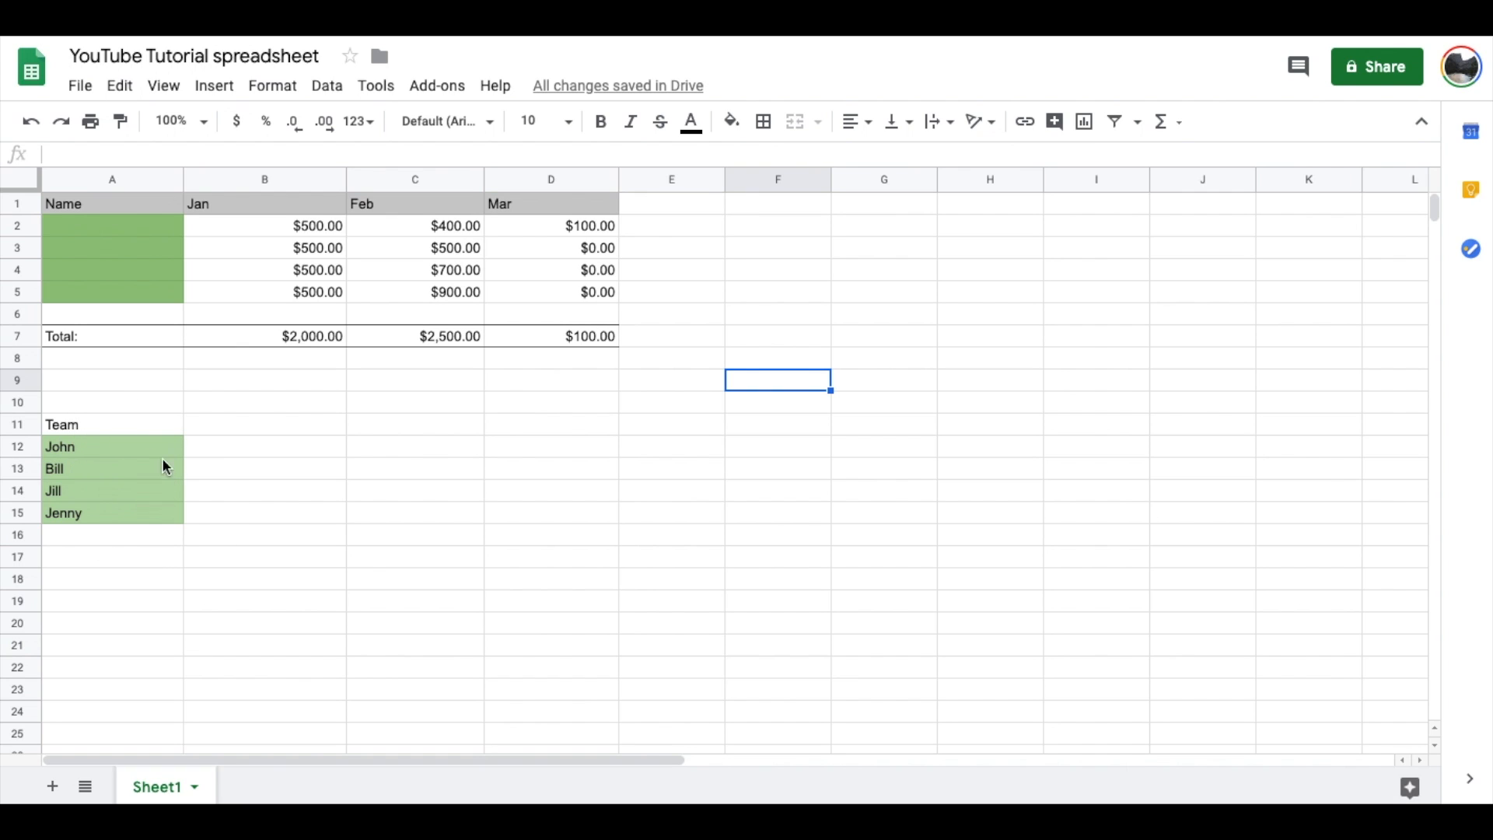
mouse_move(119, 225)
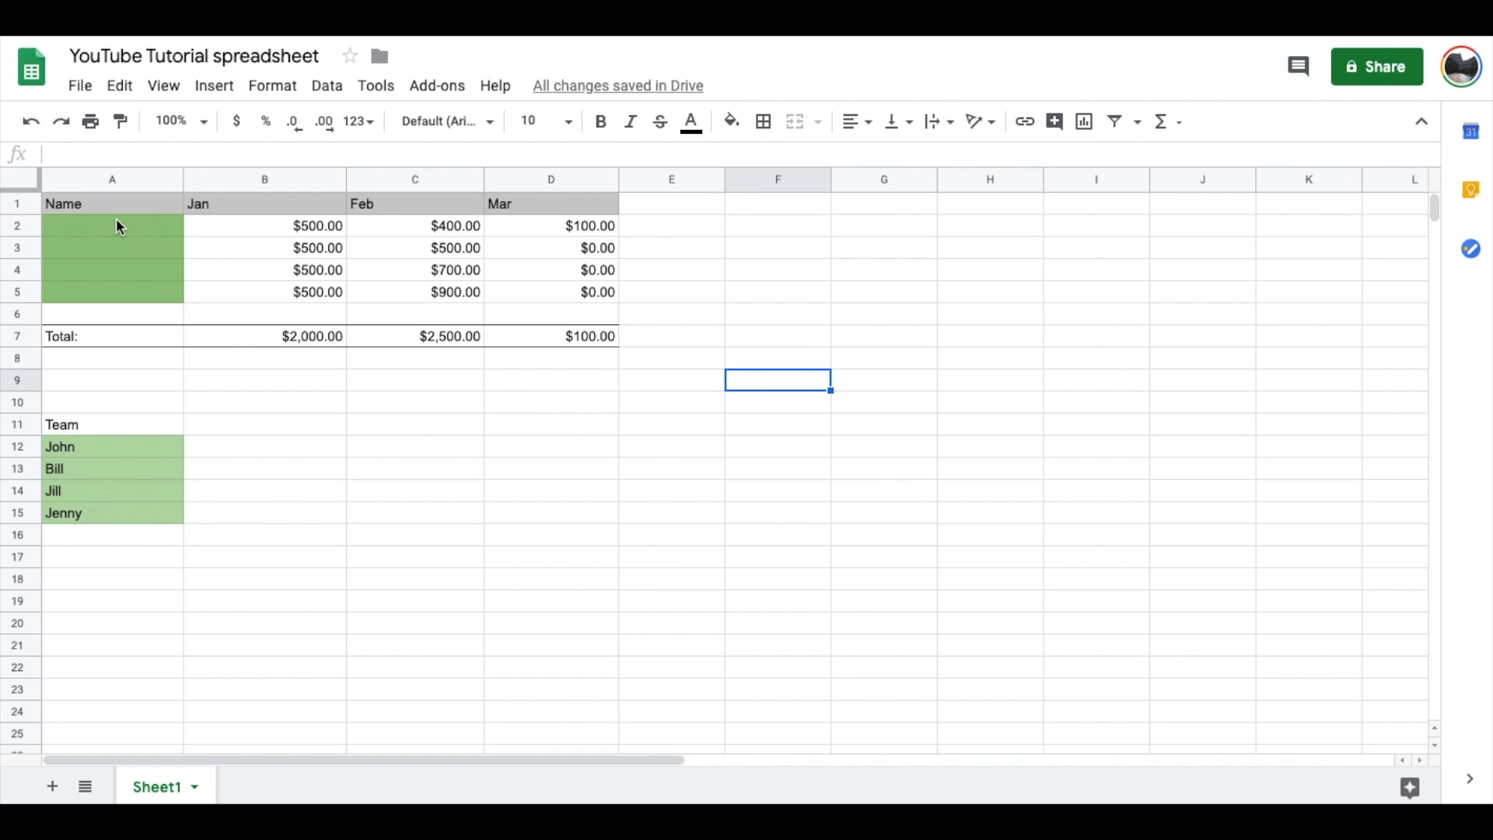
- Select cell A2 and bring up the Data menu
click(112, 225)
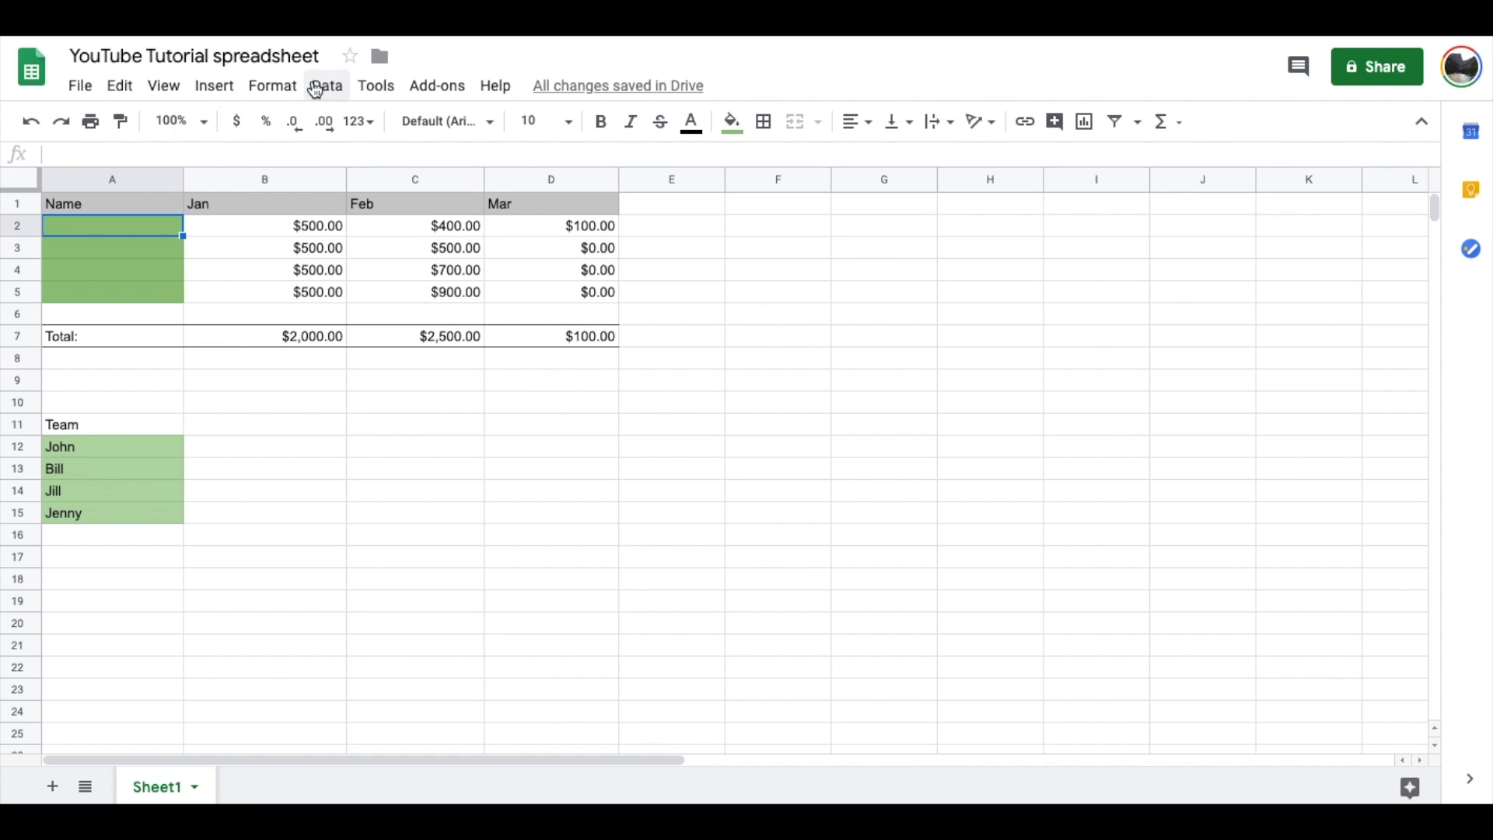
click(326, 85)
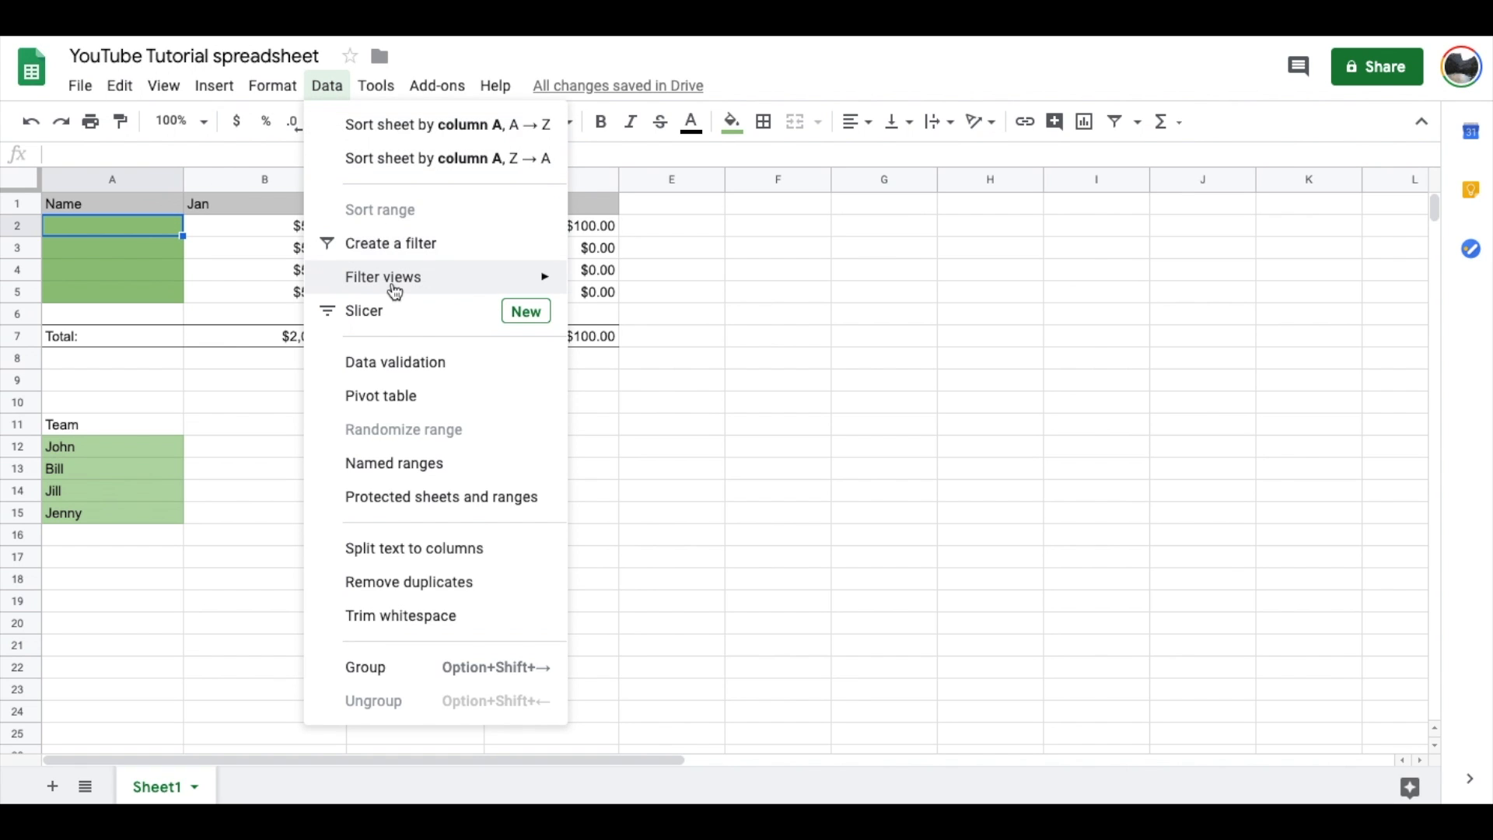
- Open data validation for A2 and clear the Sheet1!A2:A5 cell range
click(394, 362)
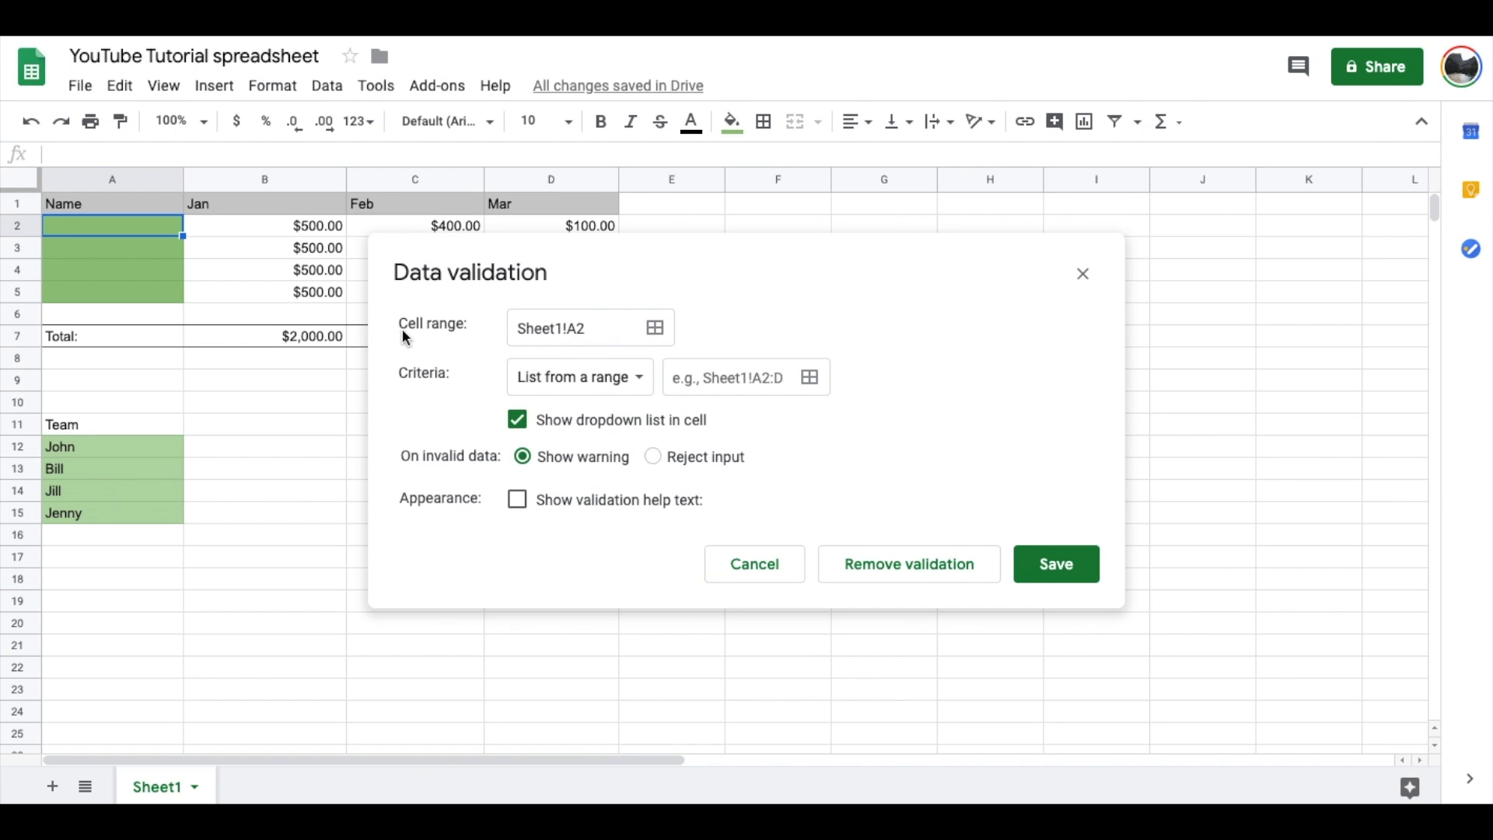
mouse_move(398, 345)
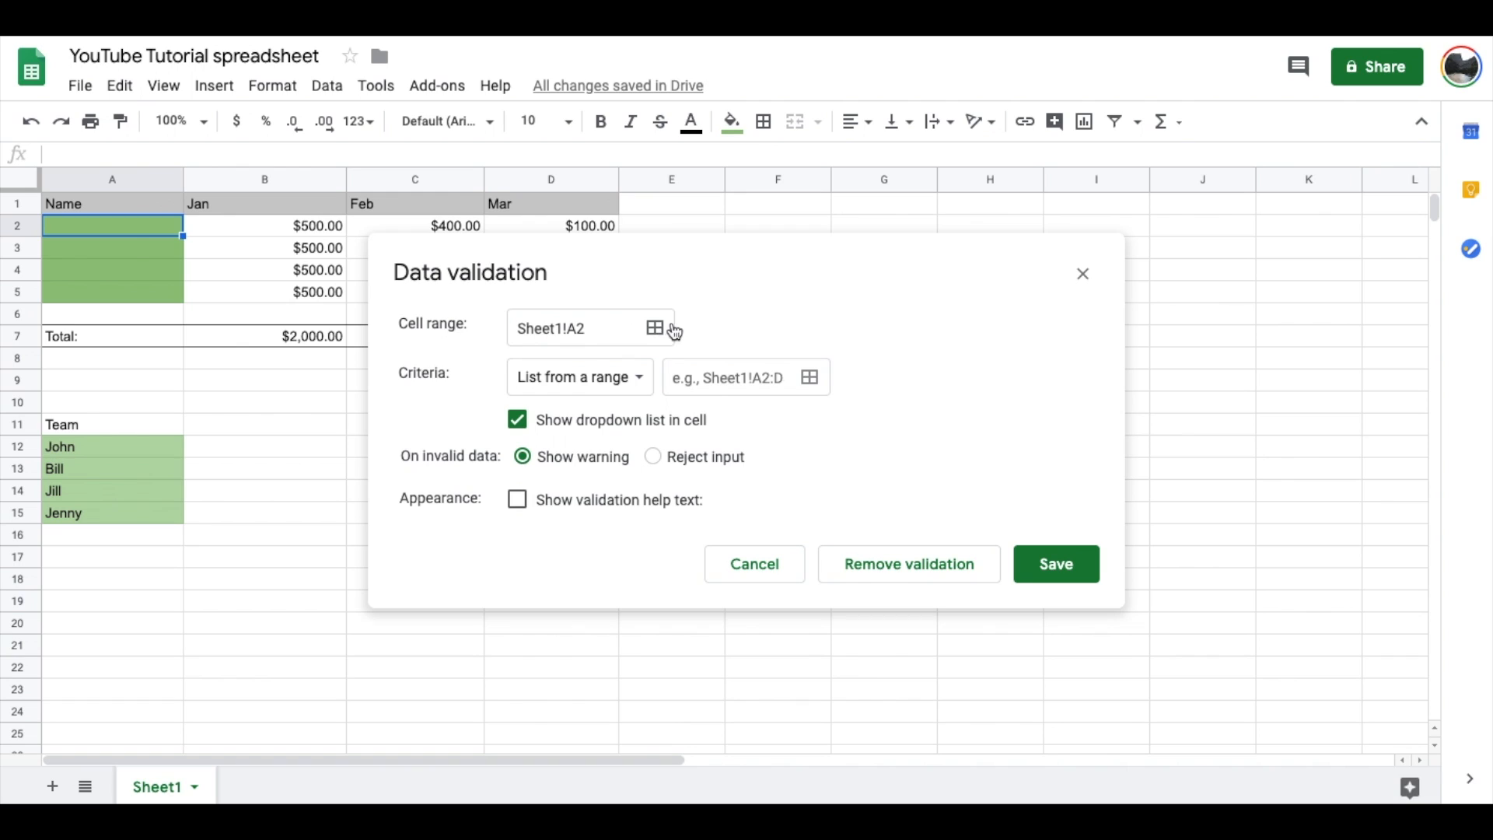
mouse_move(288, 252)
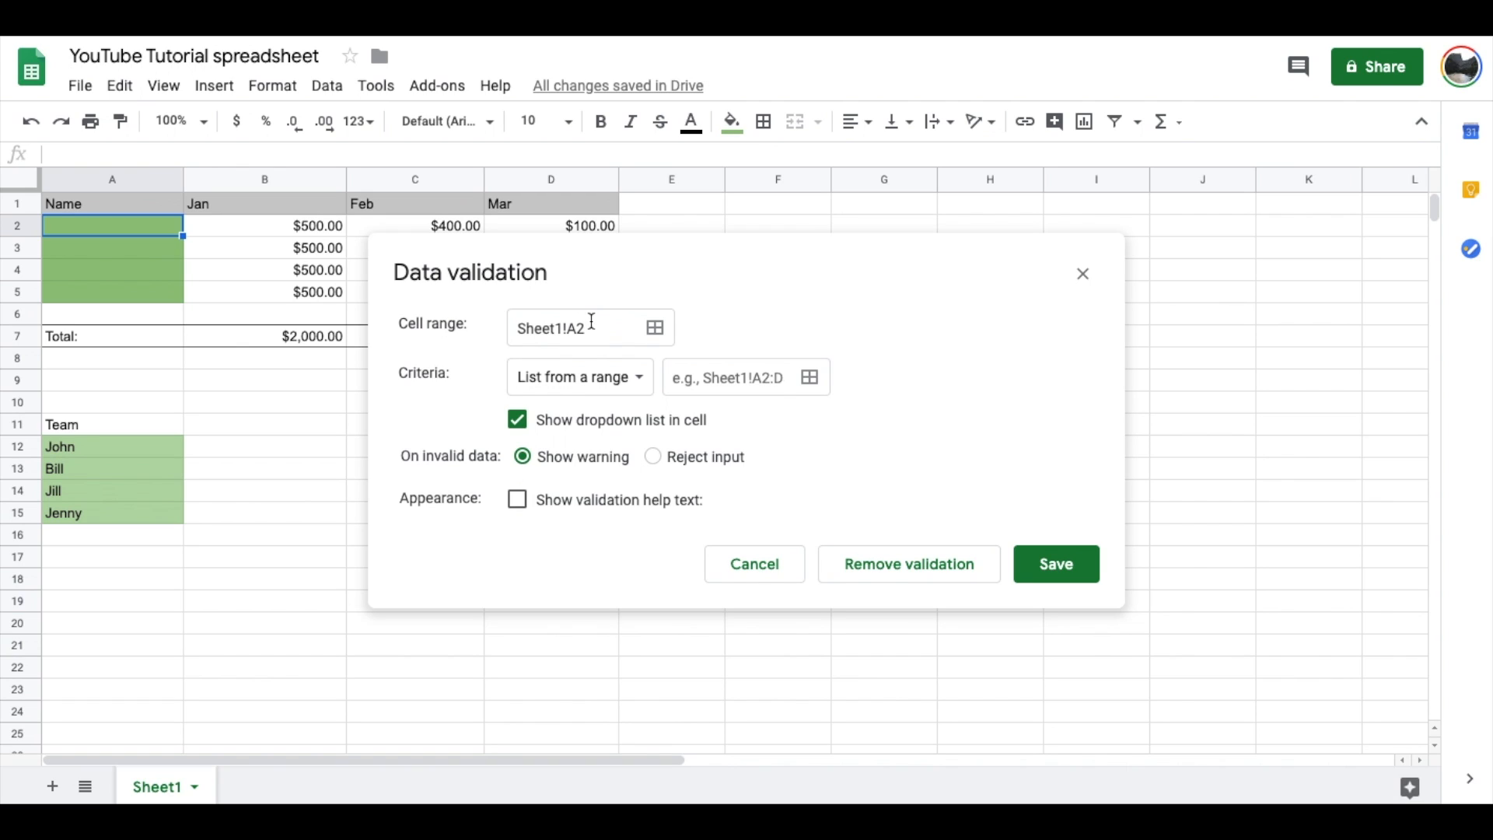
mouse_move(160, 279)
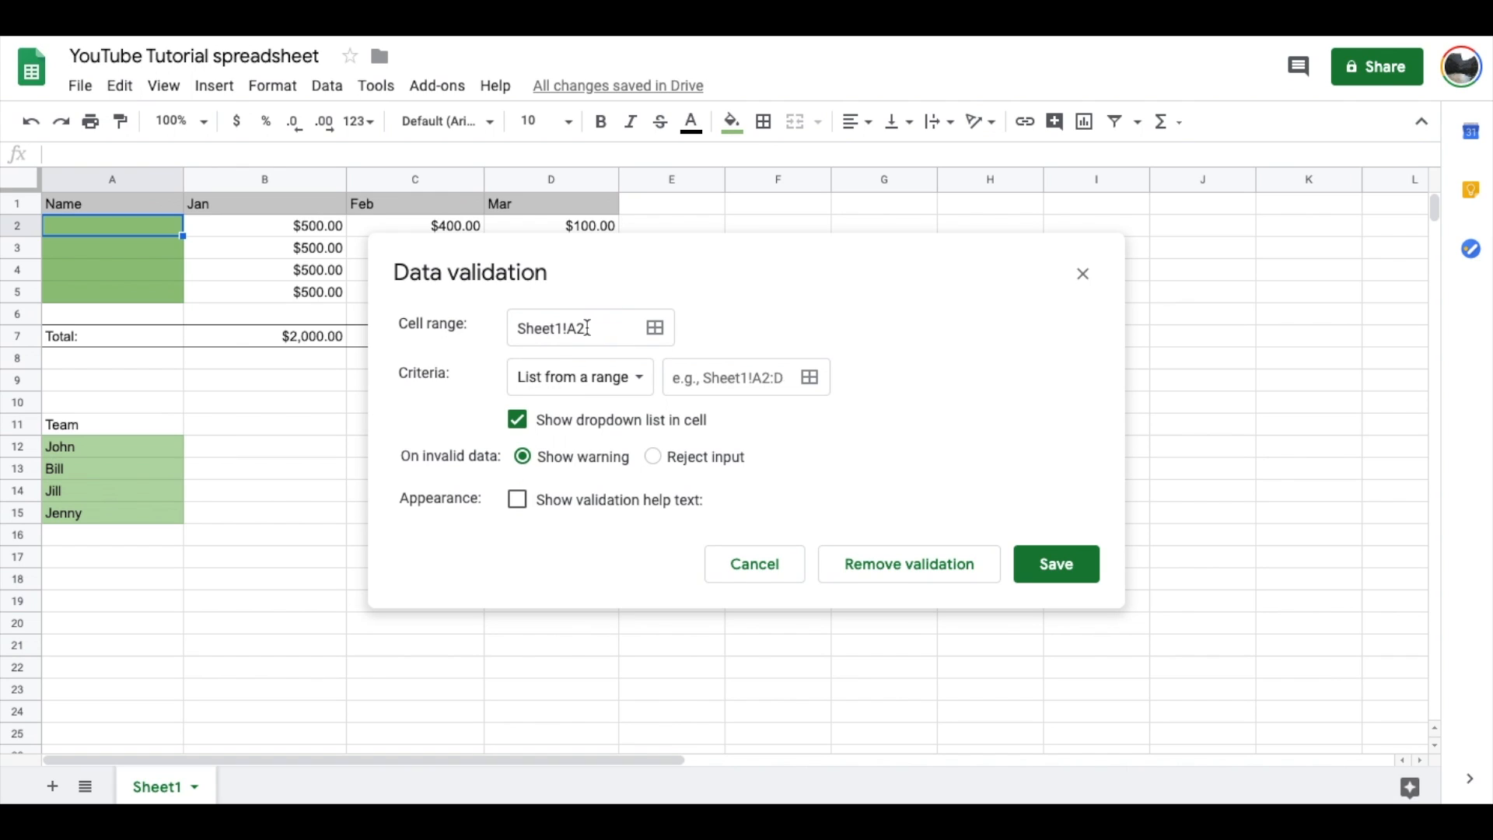
click(581, 328)
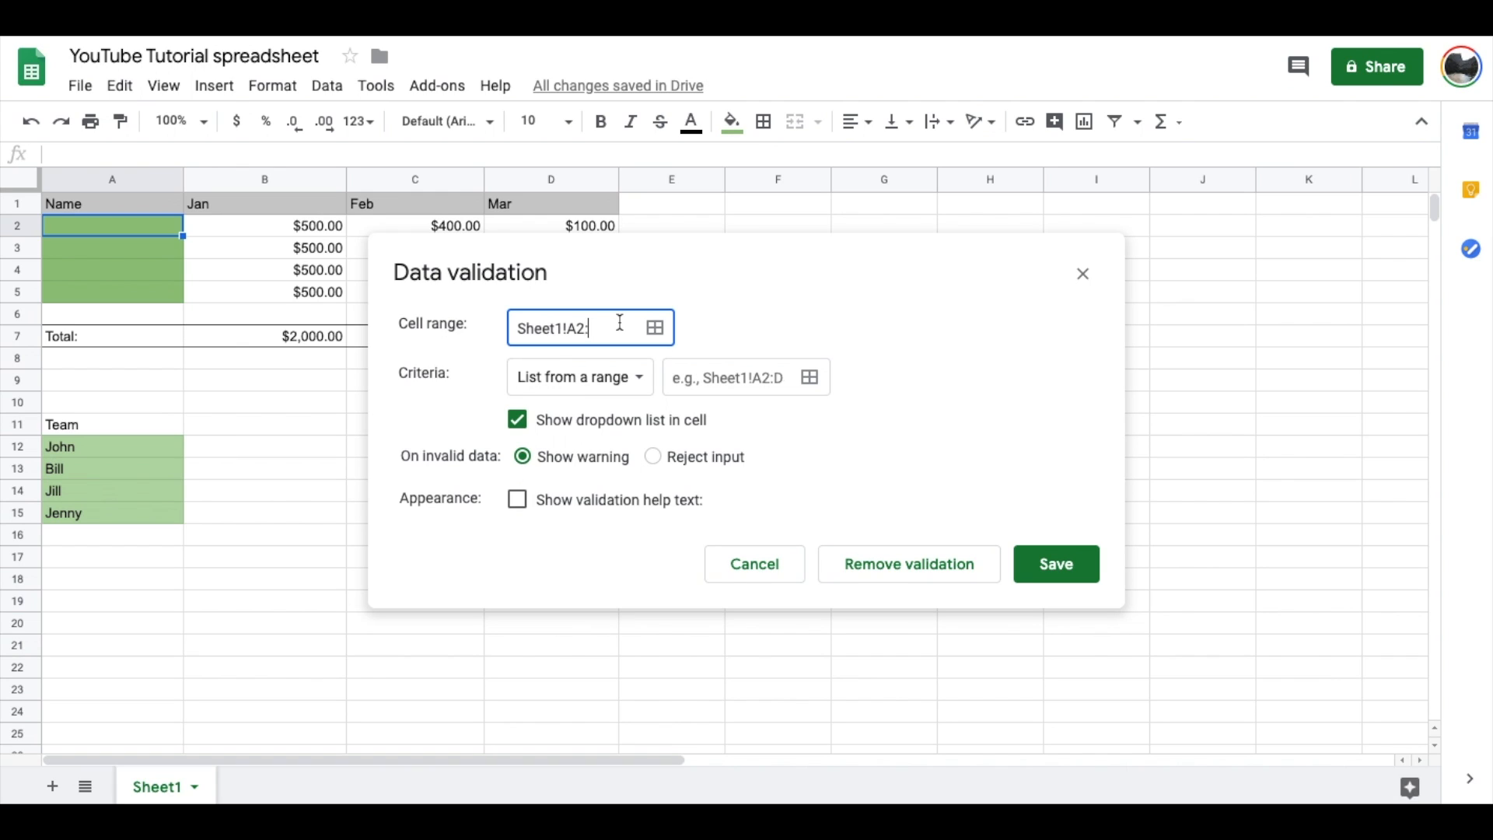
key(Backspace)
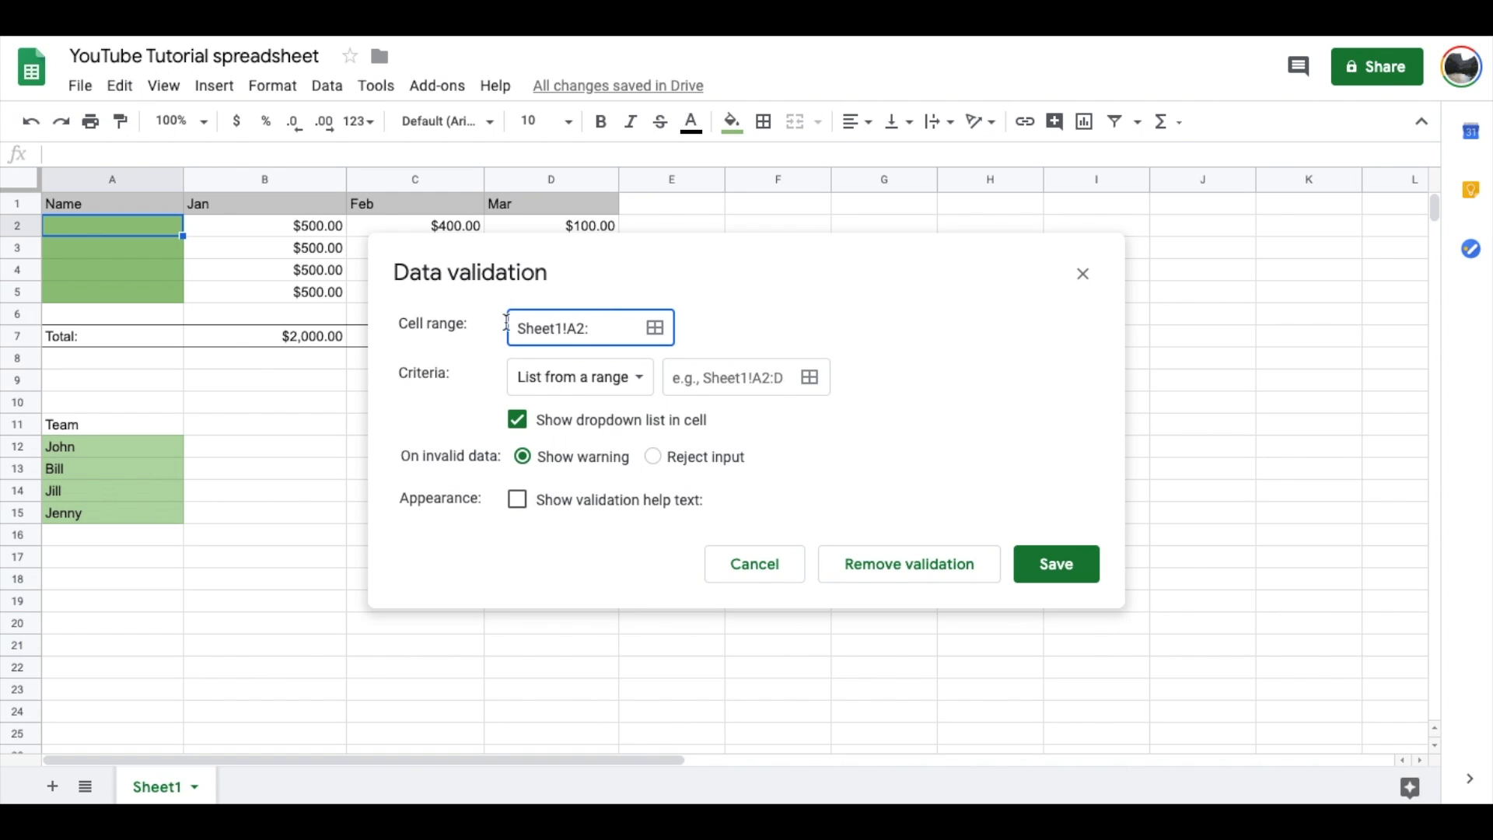
mouse_move(561, 362)
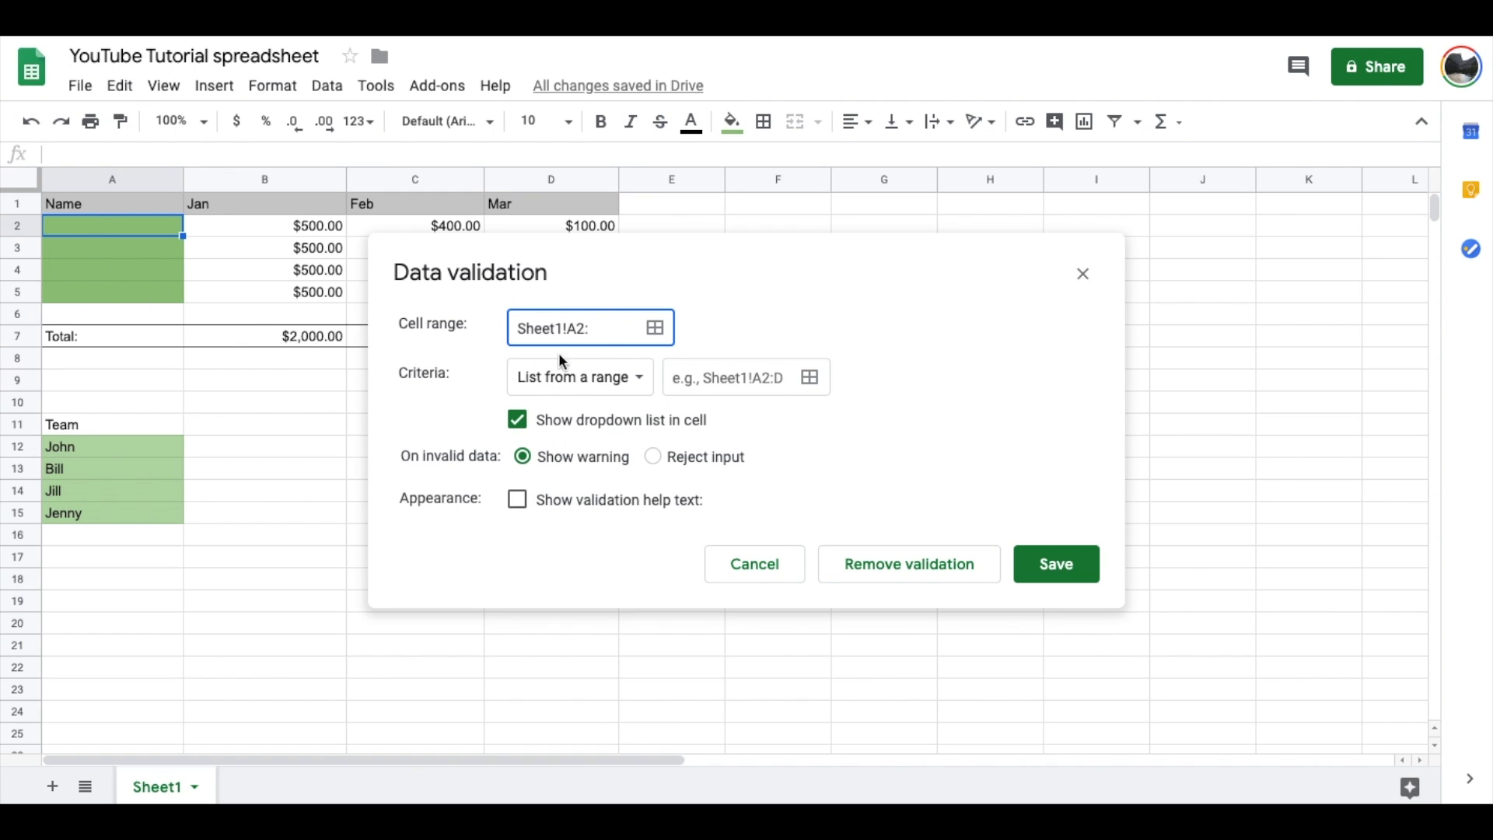
text(A5)
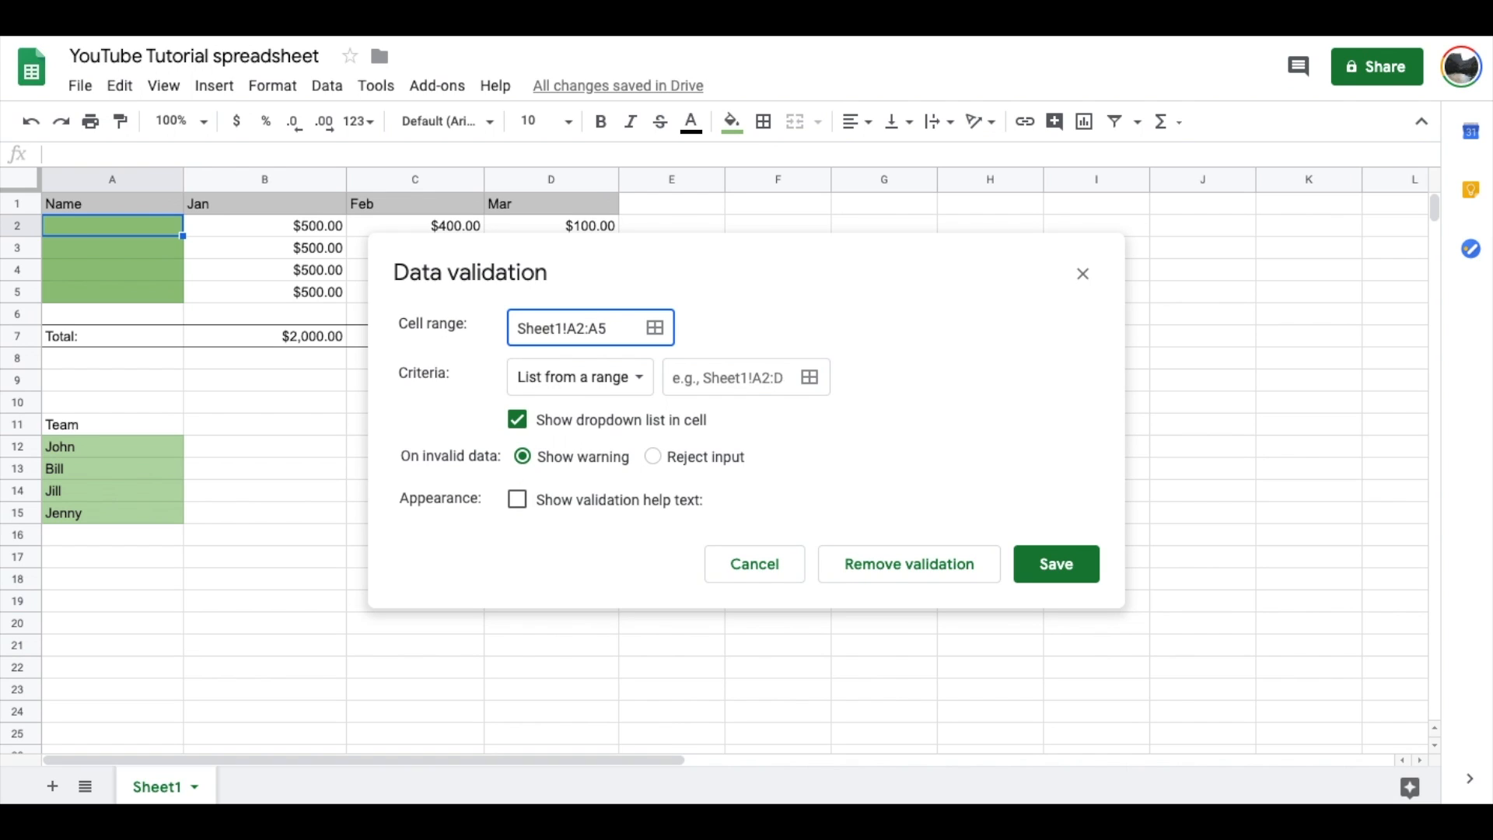
key(Backspace)
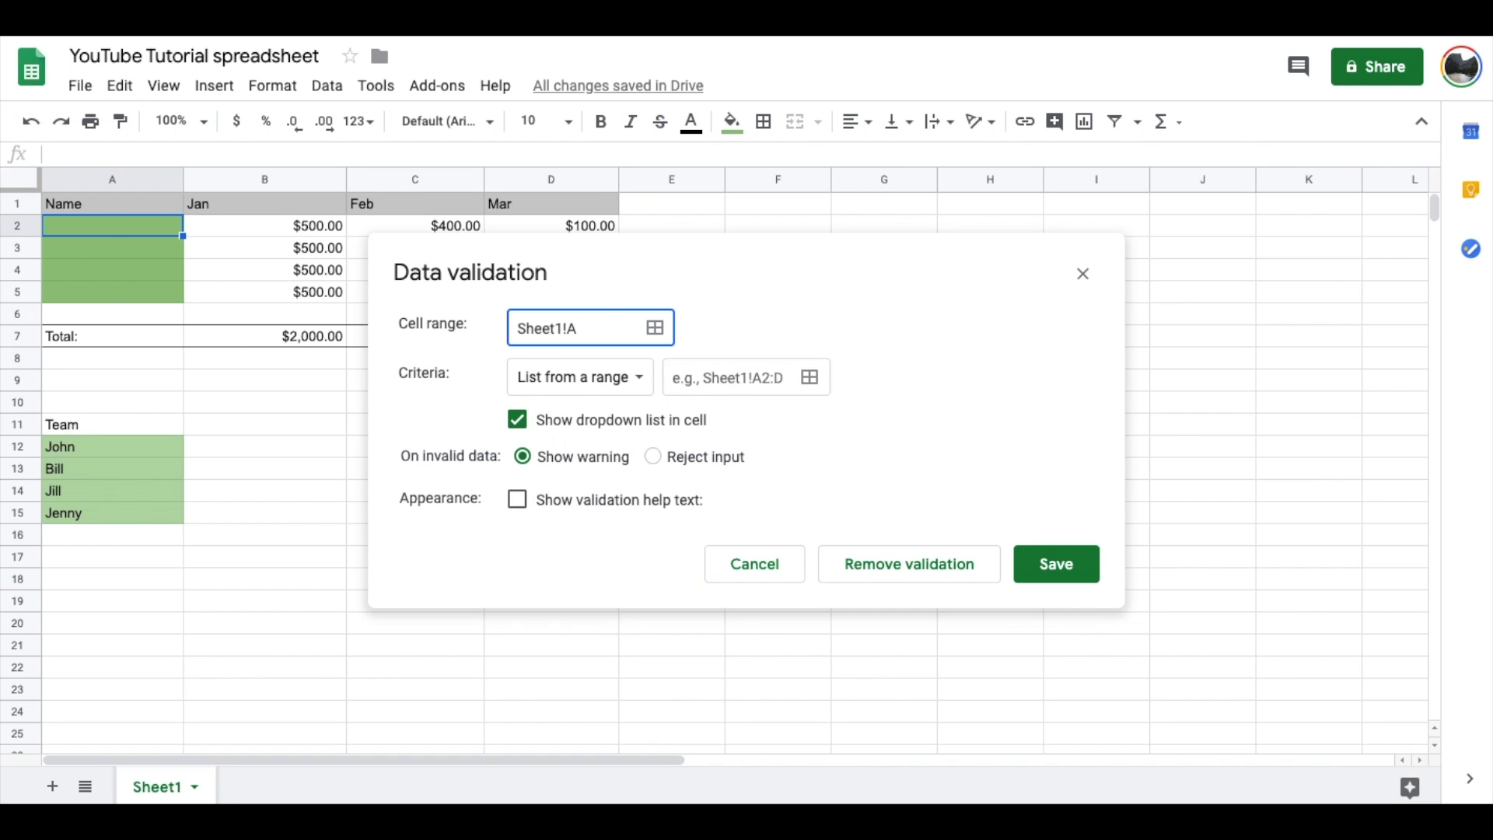
- Set the validation cell range by selecting A2 through A5 on the sheet
click(654, 327)
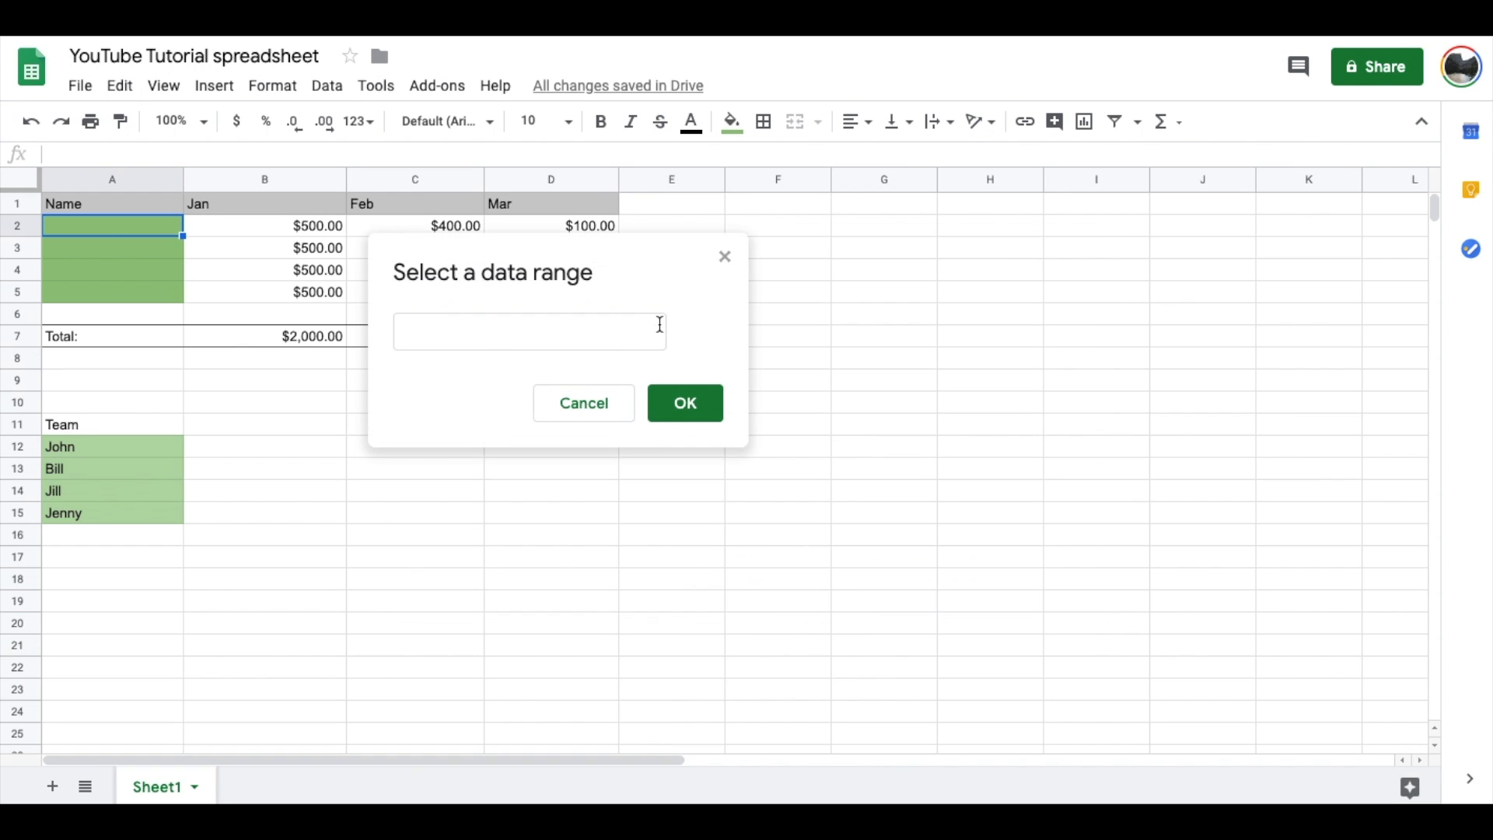
click(111, 226)
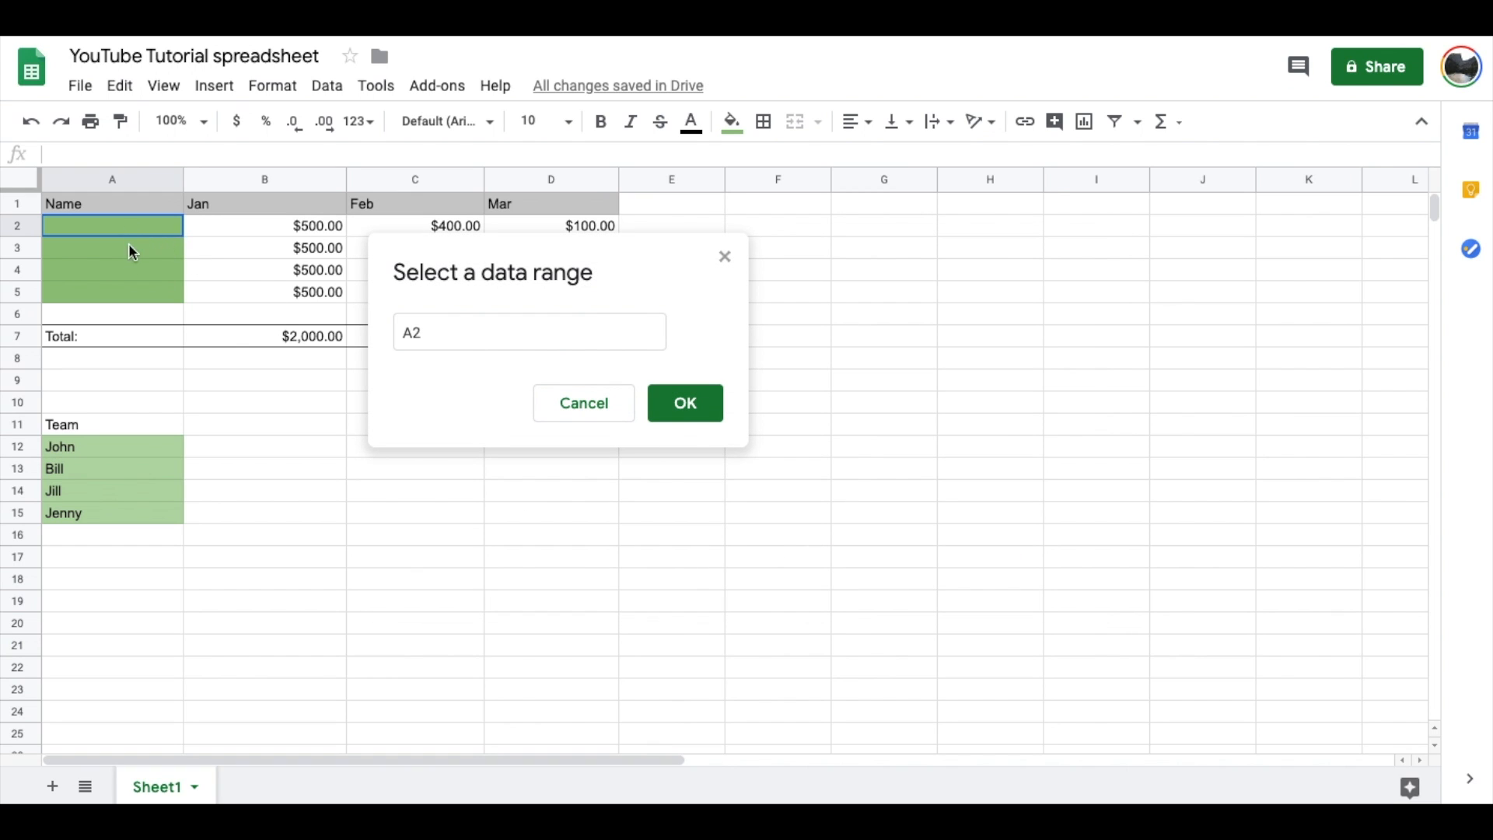
drag(111, 226, 111, 292)
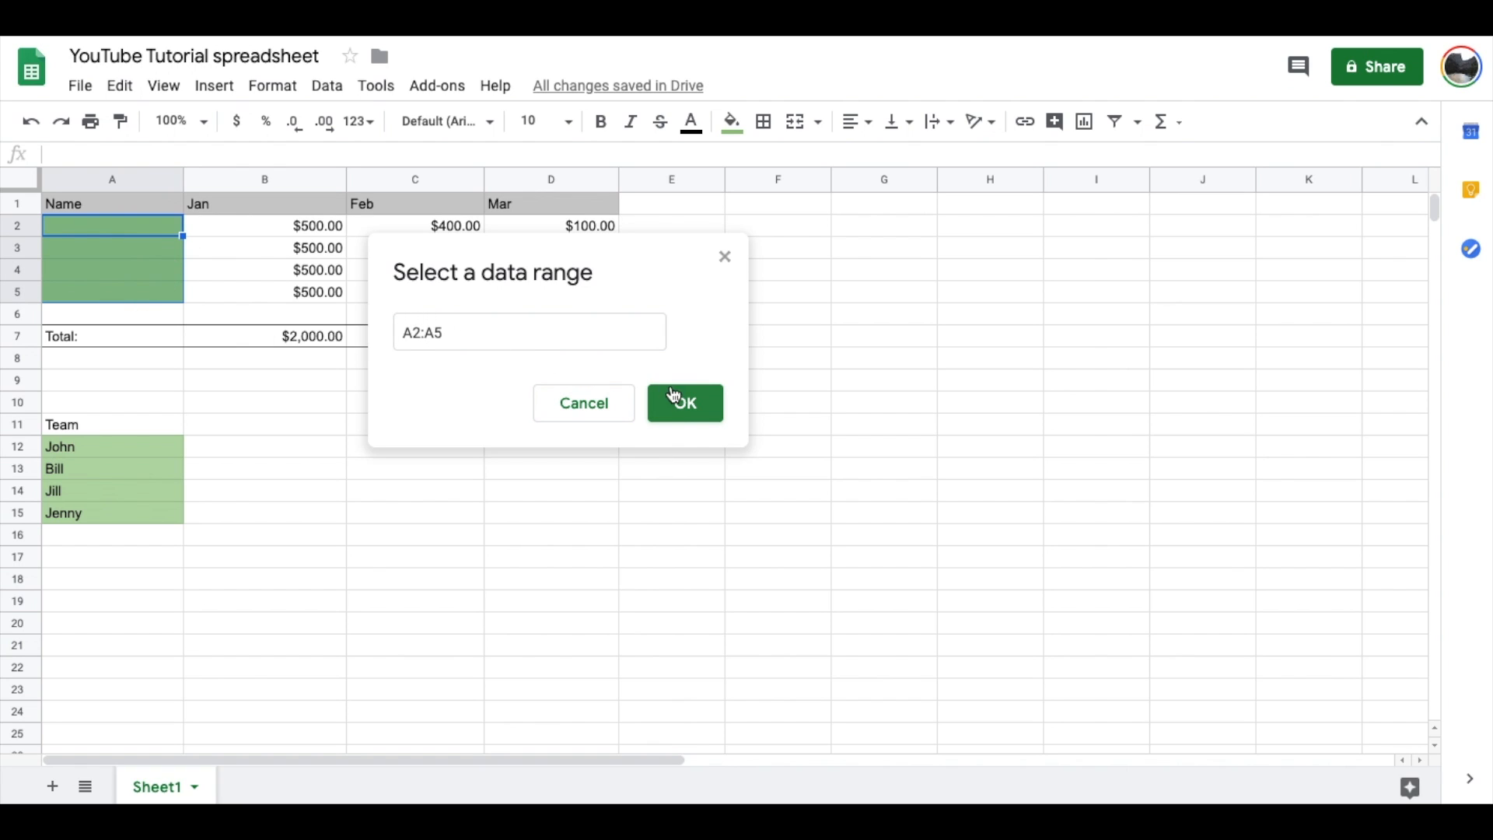
click(684, 402)
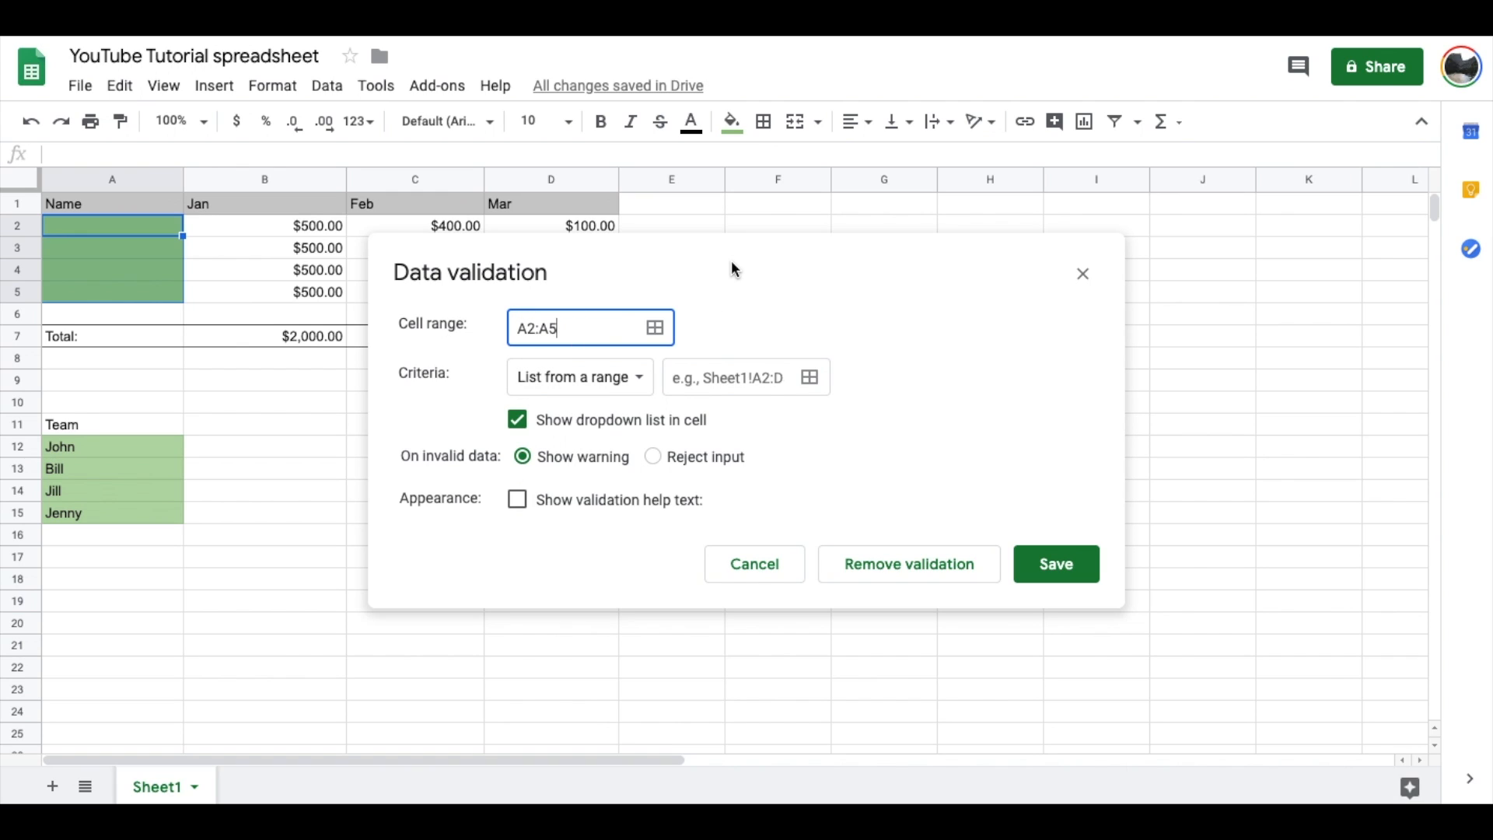
mouse_move(460, 383)
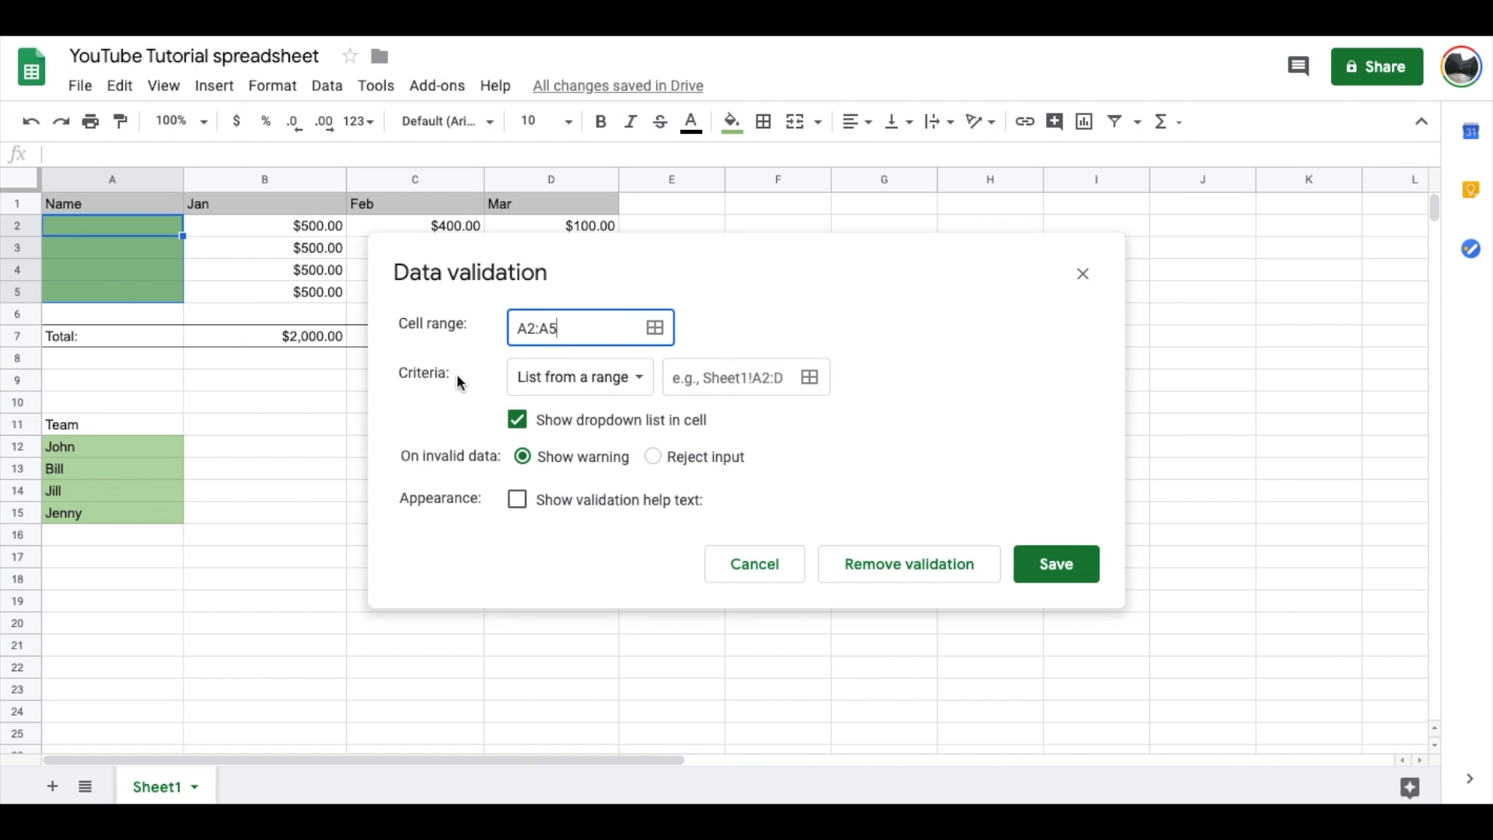
mouse_move(455, 381)
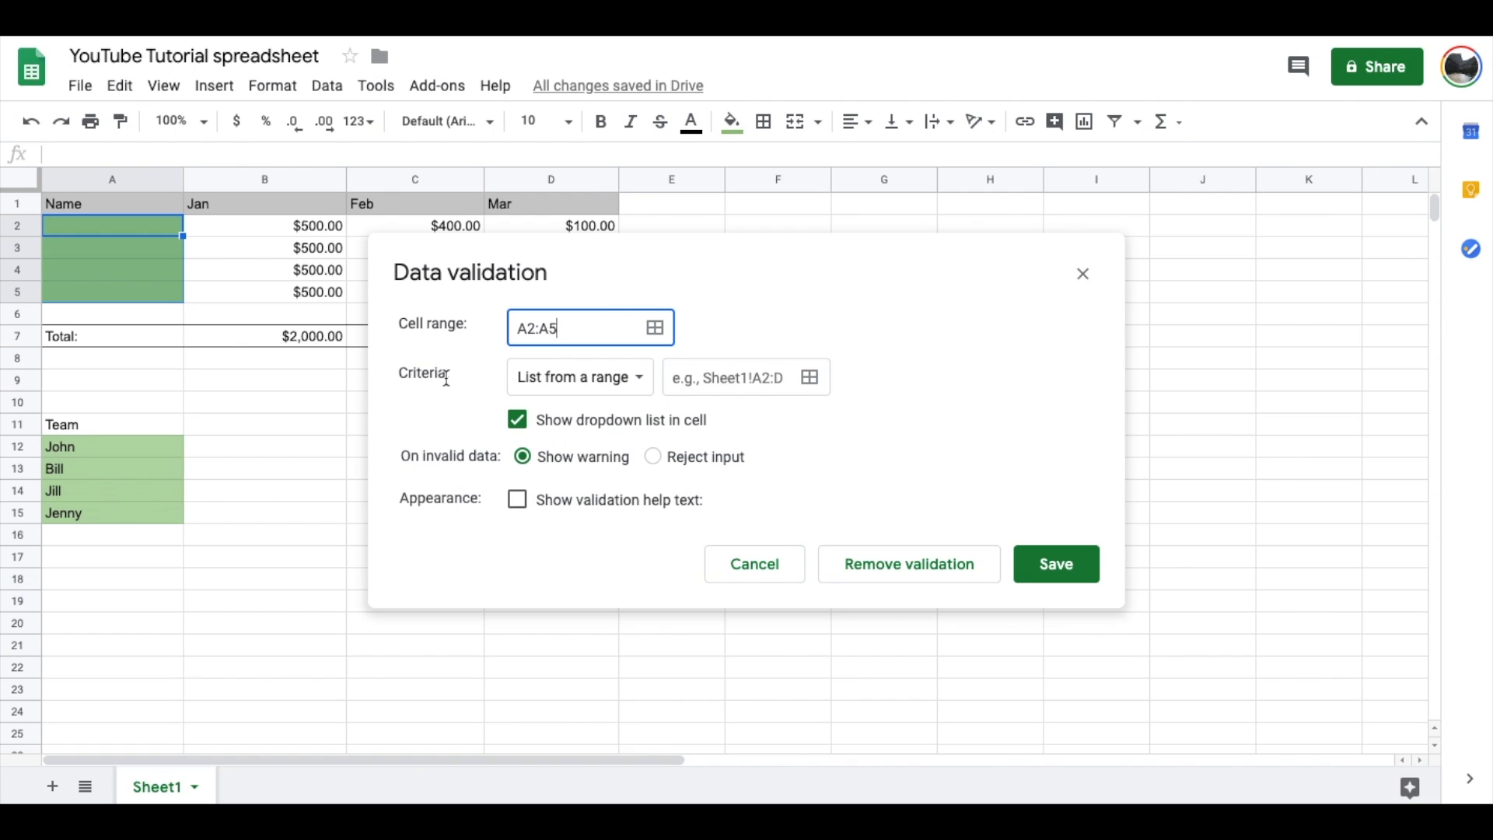
mouse_move(76, 463)
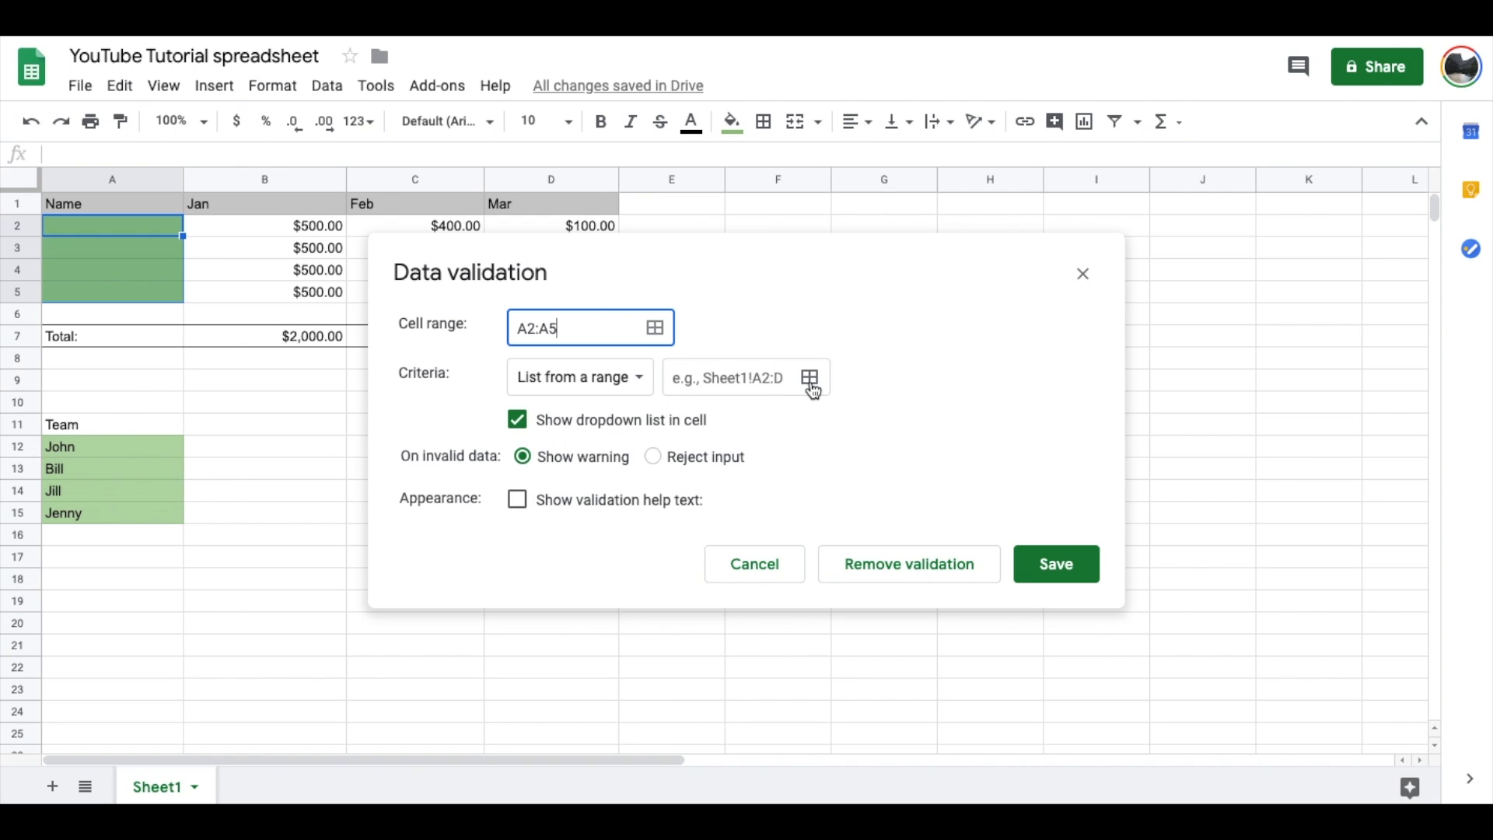
mouse_move(809, 378)
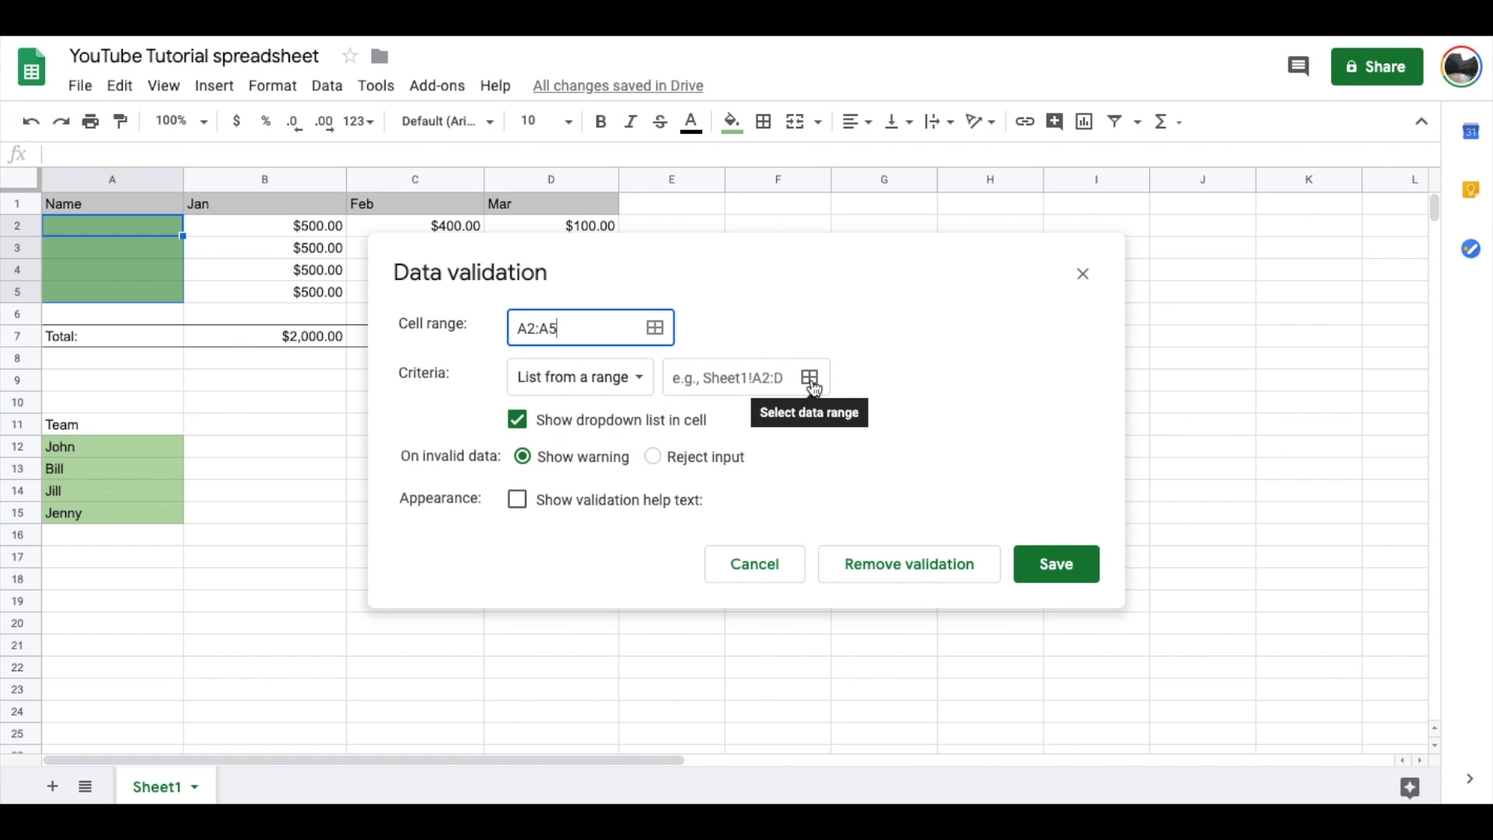
- Set the list-from-a-range source to the team names in A12:A15
click(809, 377)
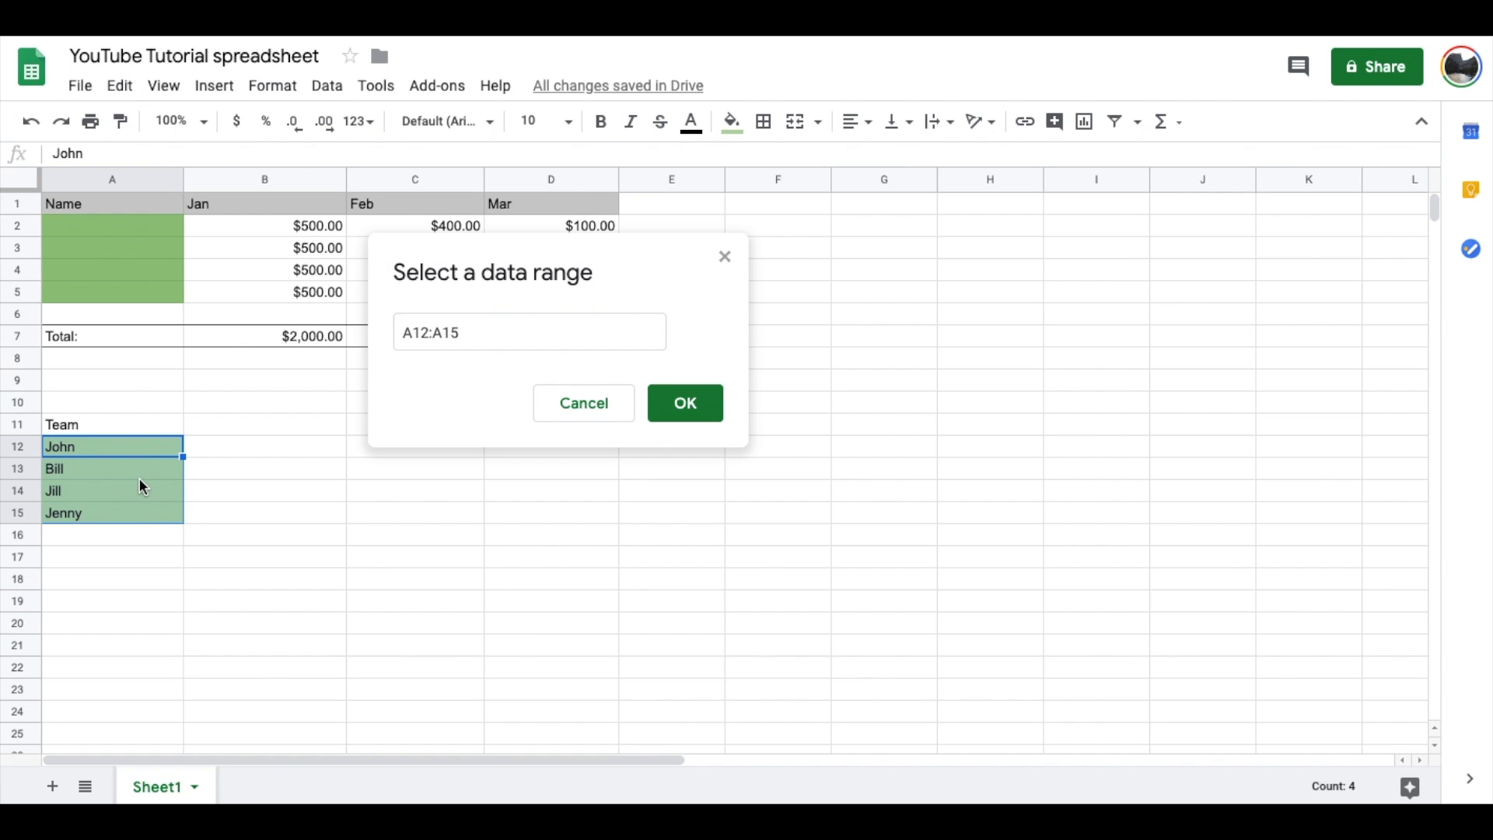
click(684, 403)
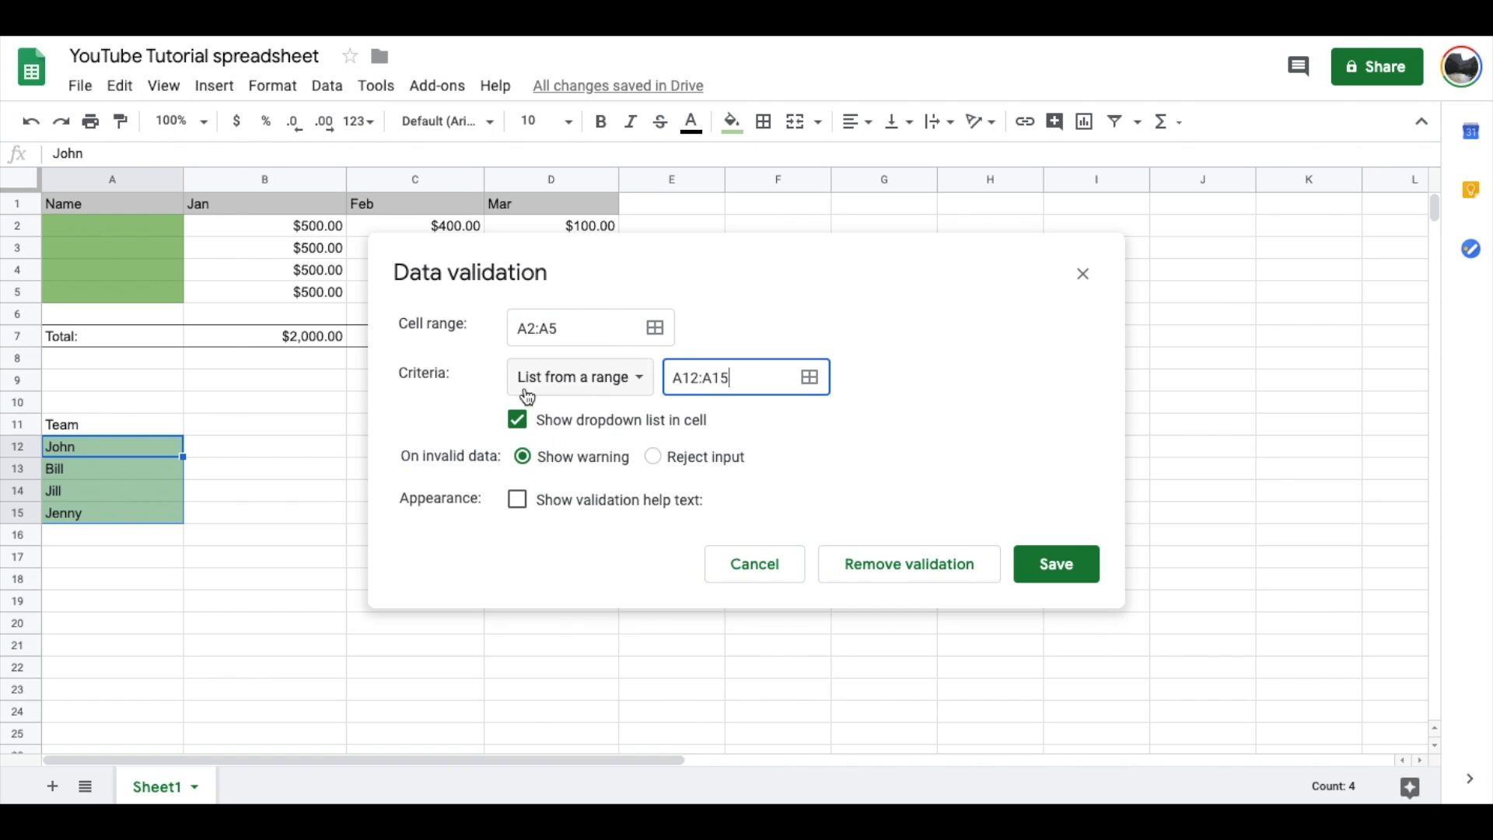
mouse_move(599, 429)
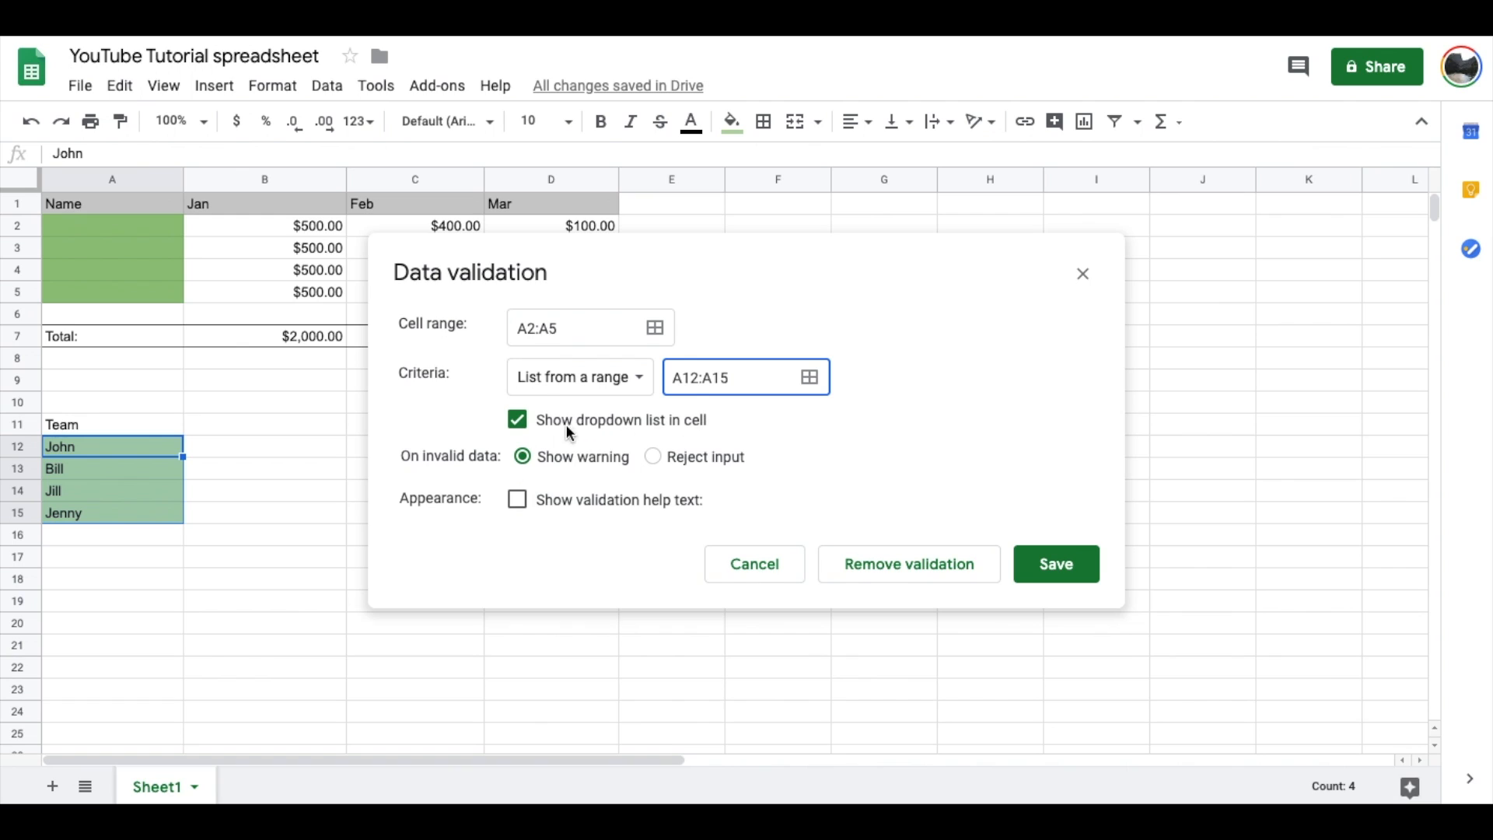
mouse_move(755, 427)
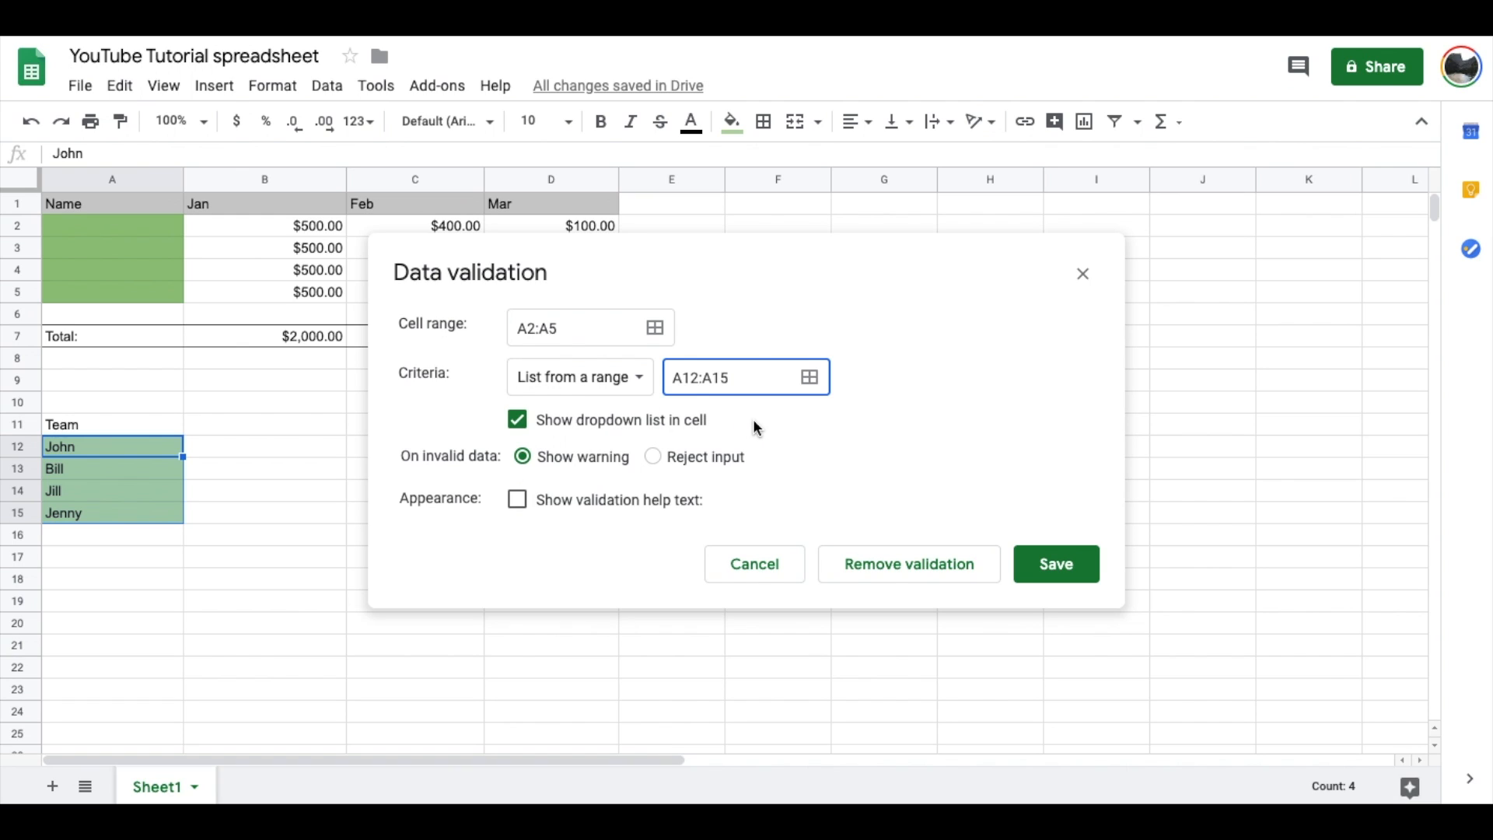
mouse_move(735, 448)
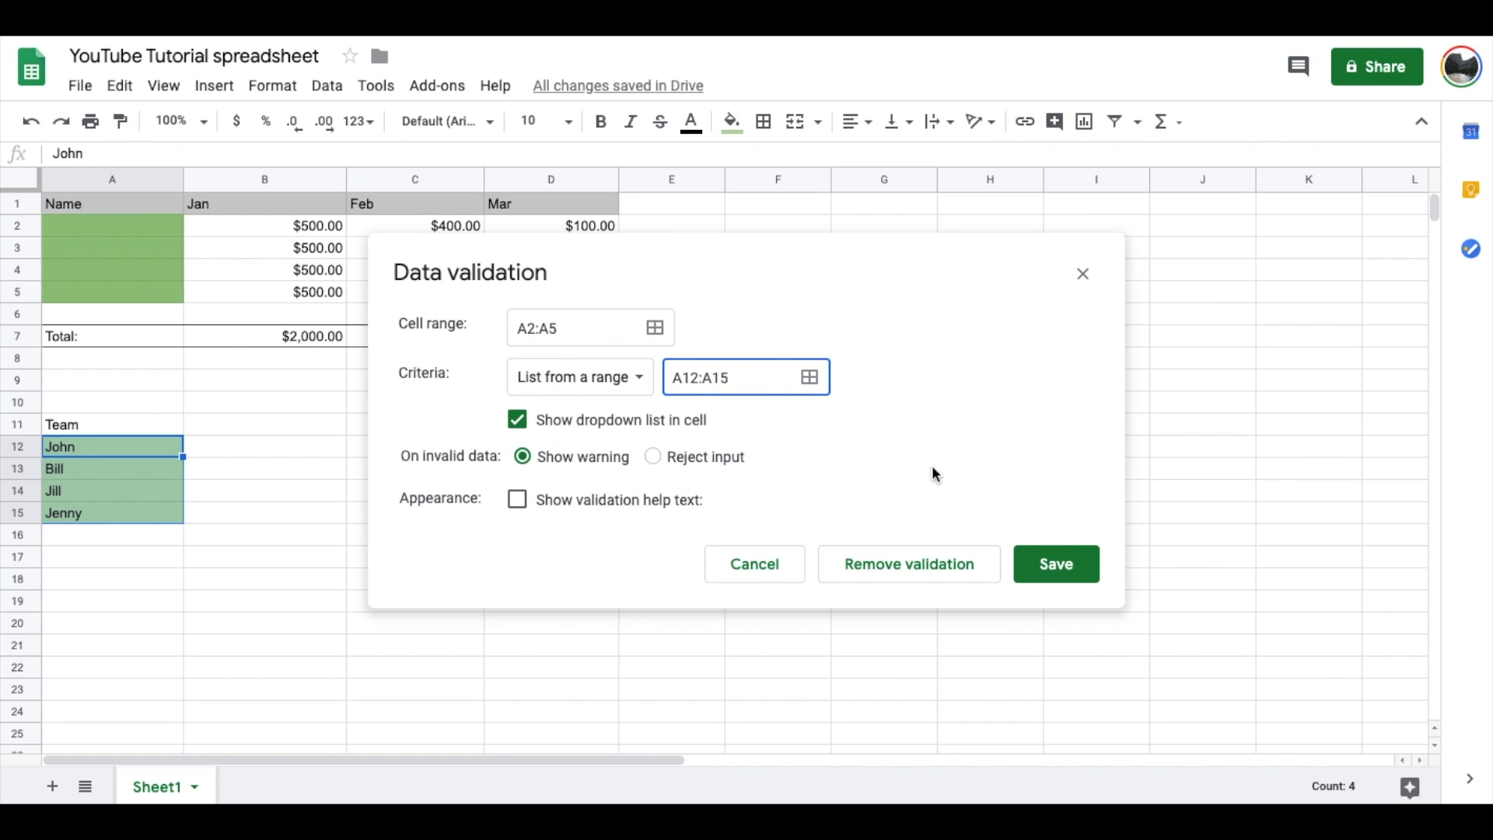
- Save the validation rule so A2:A5 get team-name dropdowns
click(1055, 563)
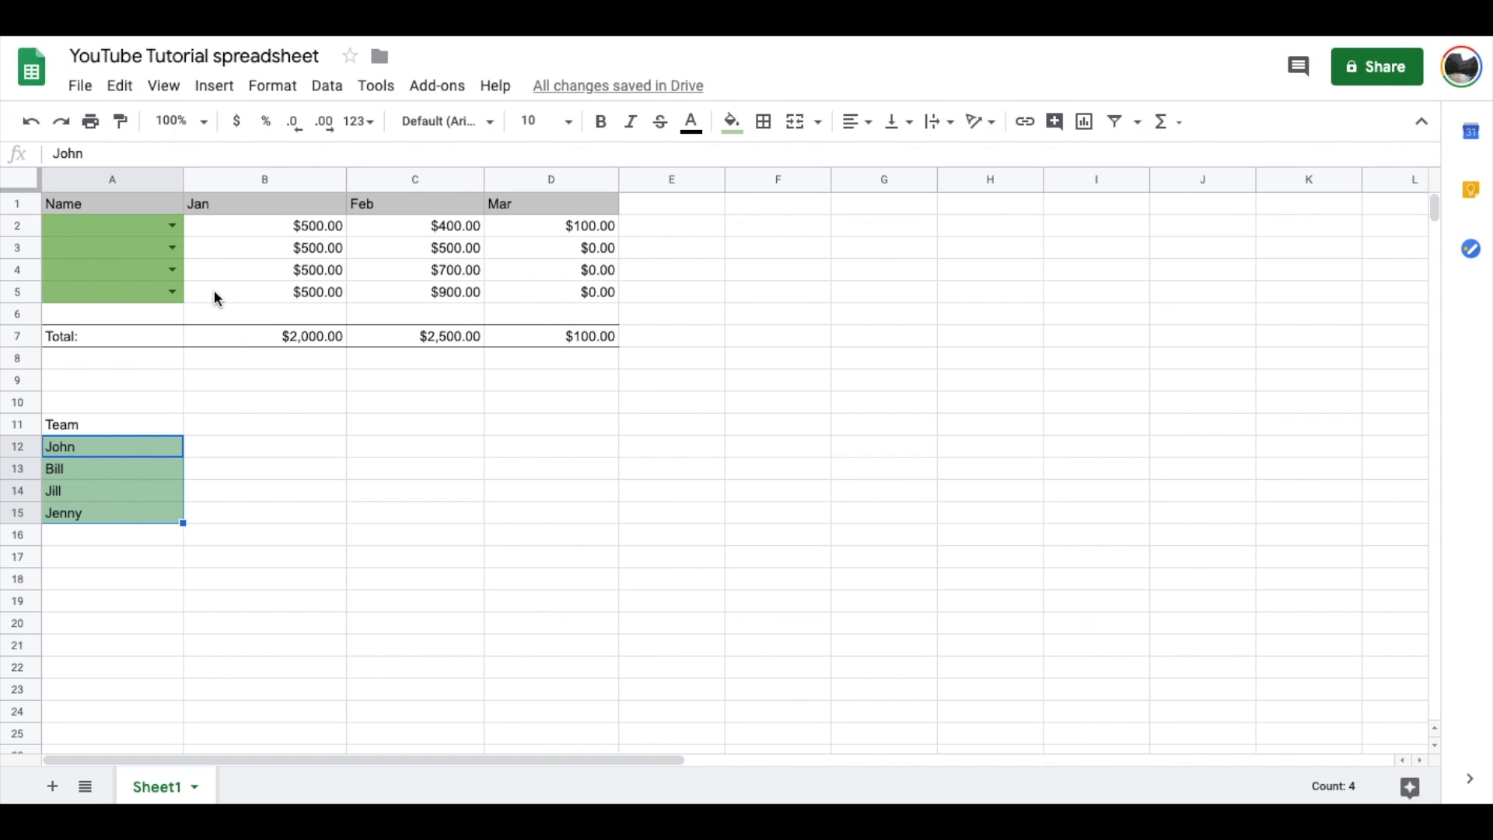
mouse_move(148, 241)
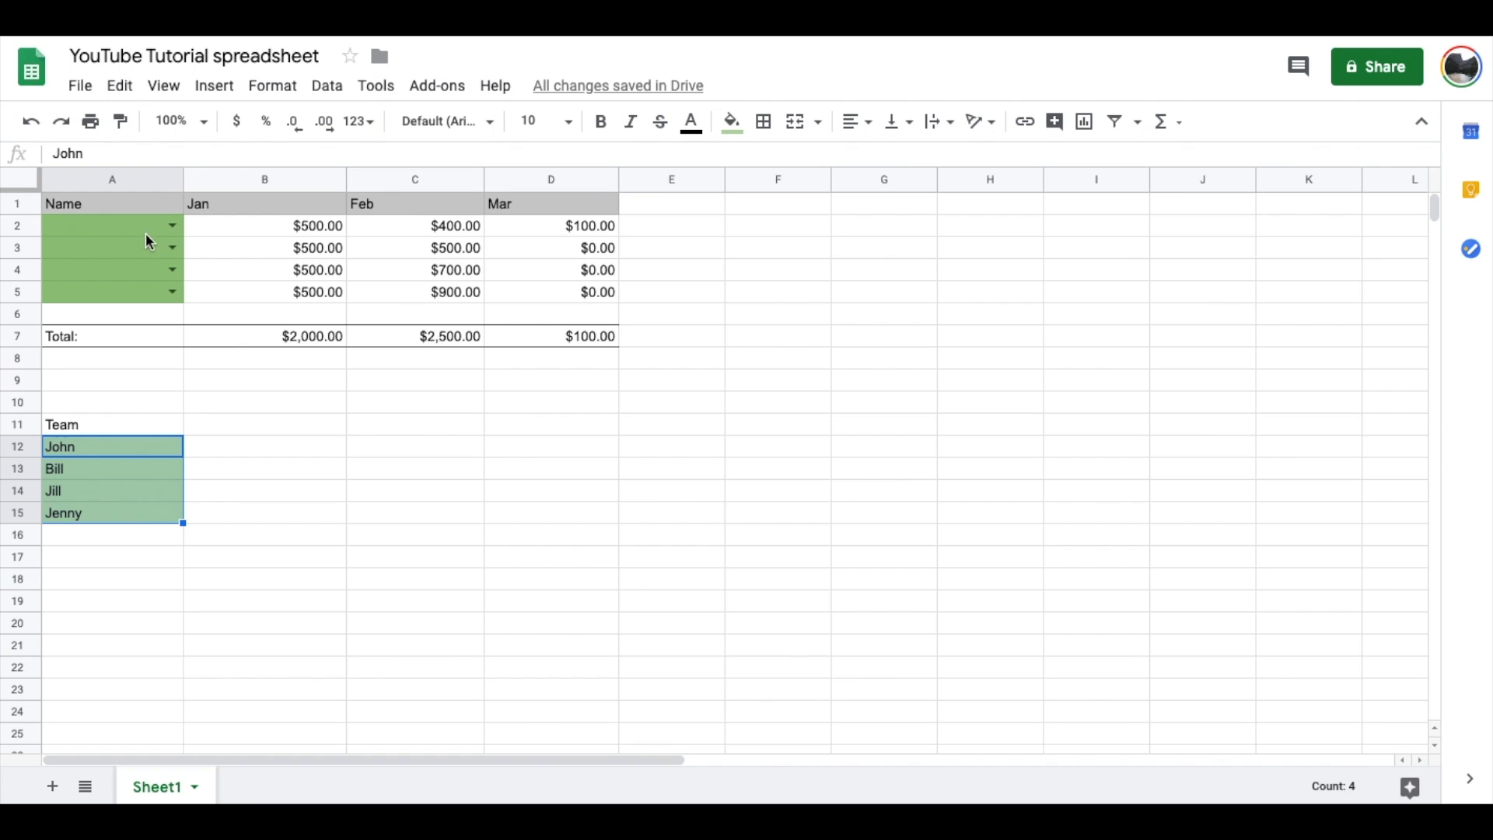
mouse_move(188, 240)
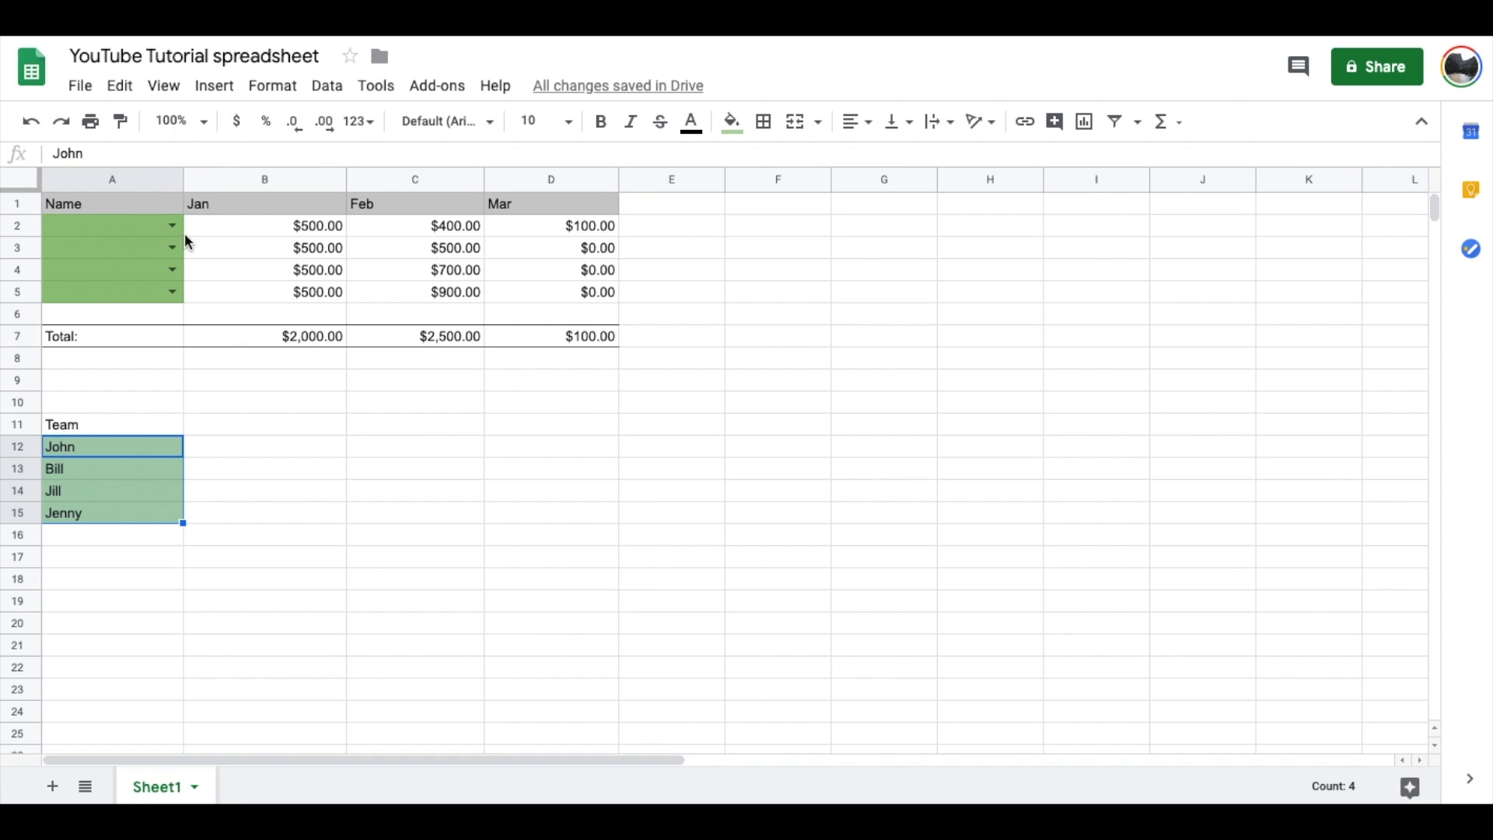
- Choose John in A2 and Bill in A3 from the dropdowns
click(171, 226)
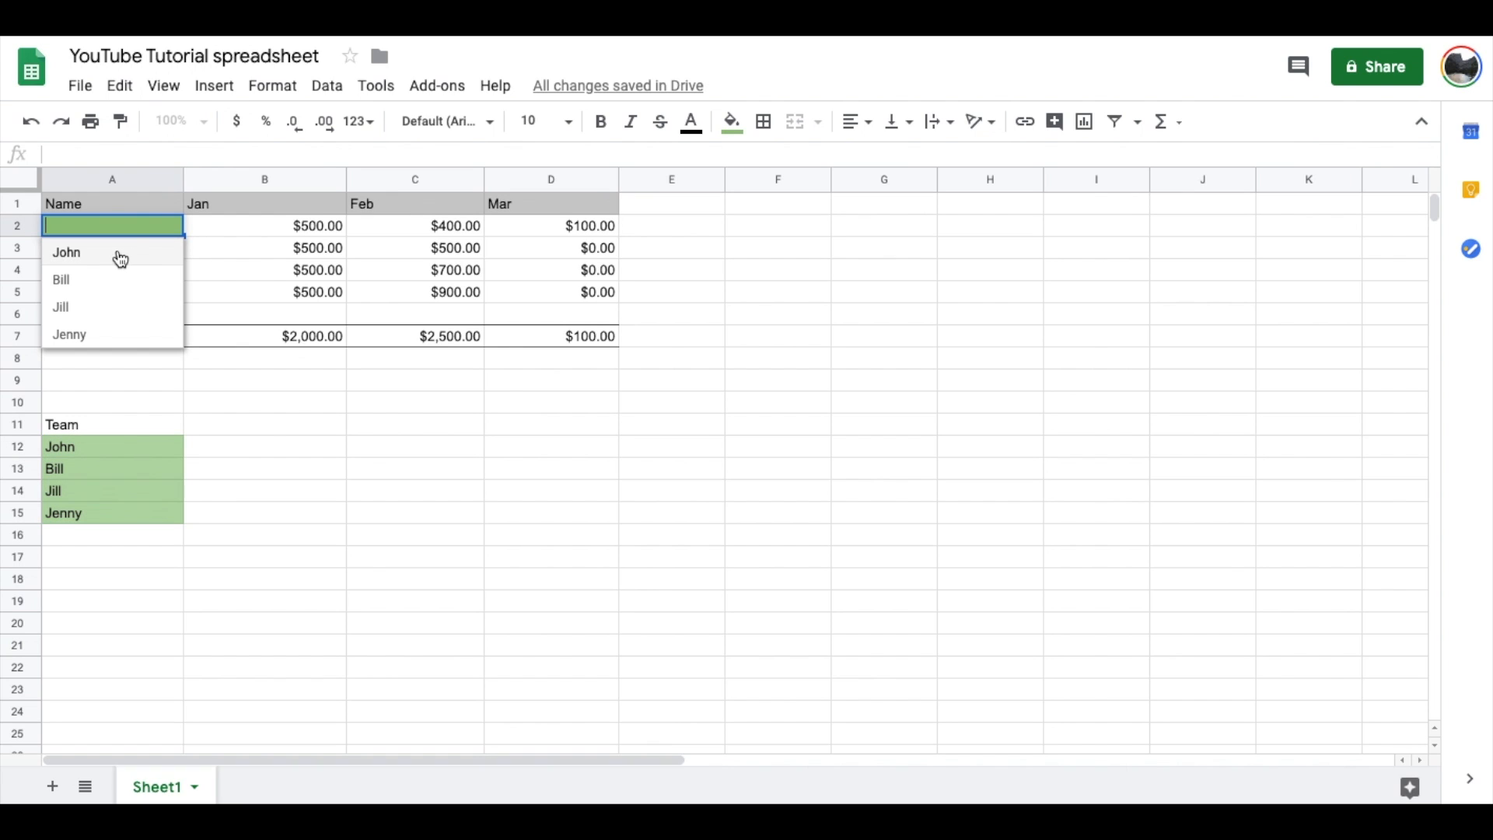
mouse_move(122, 445)
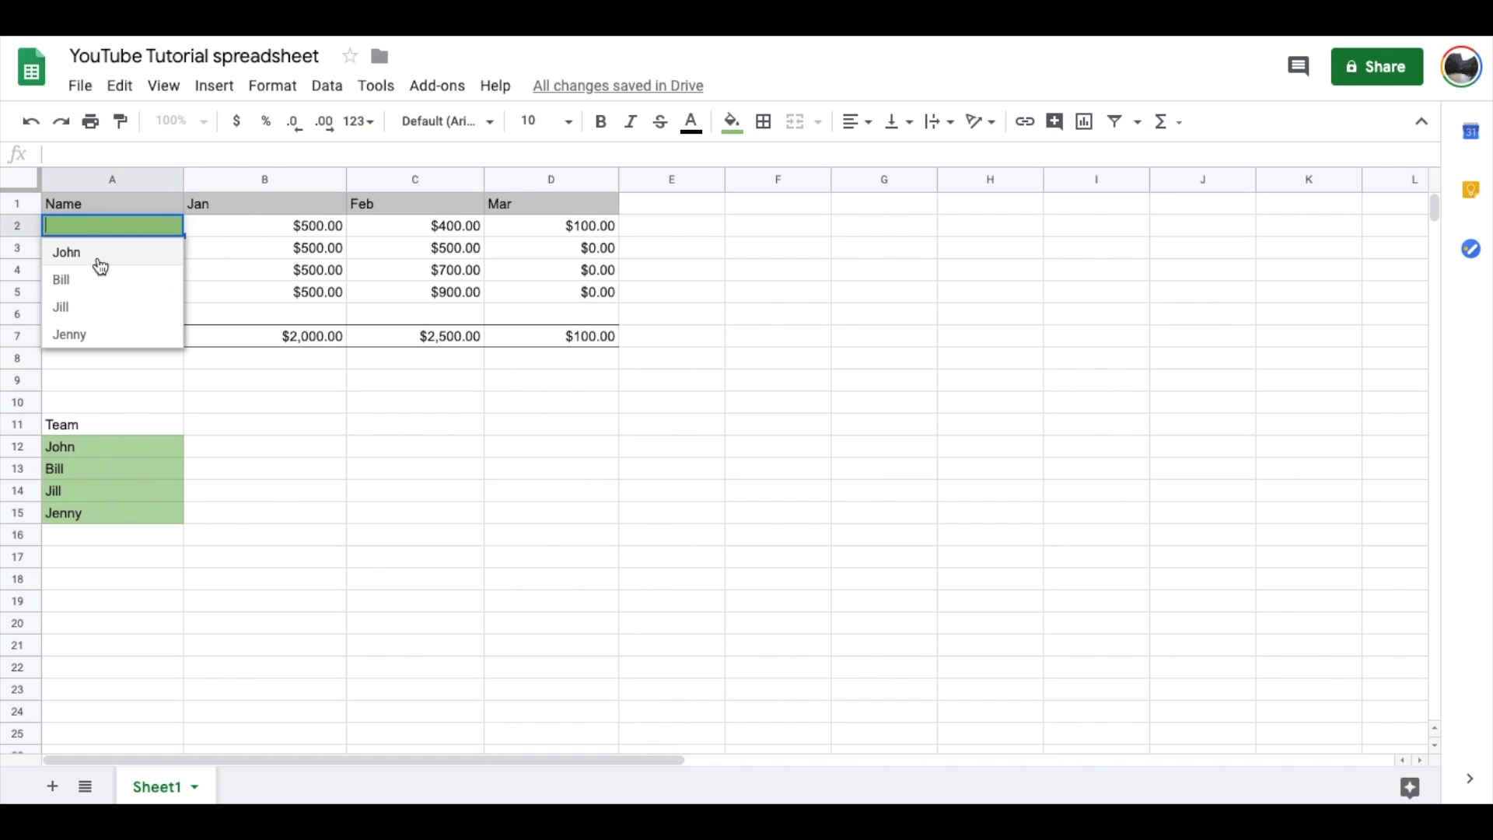
click(65, 252)
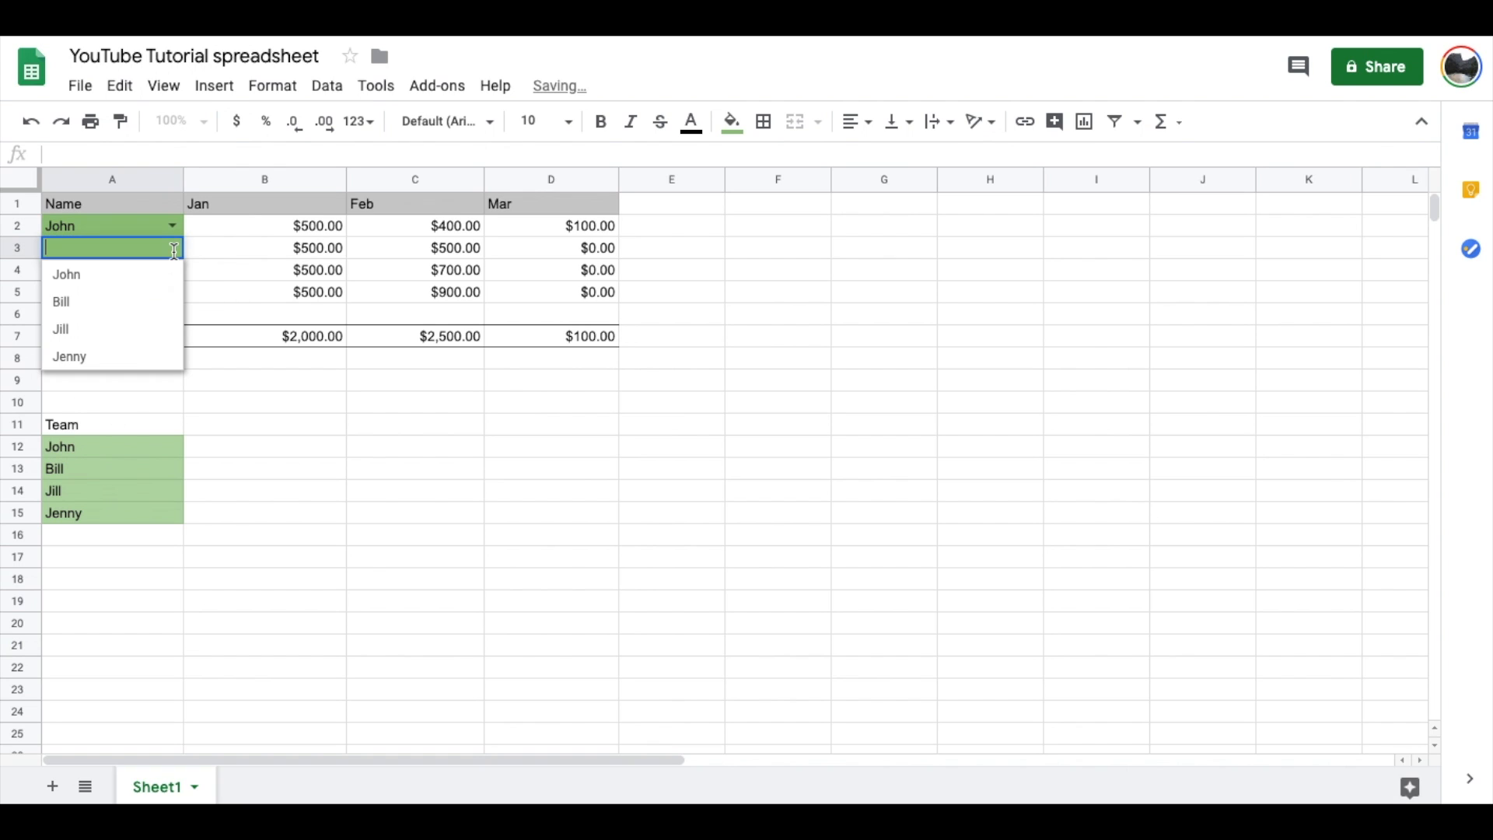
click(61, 302)
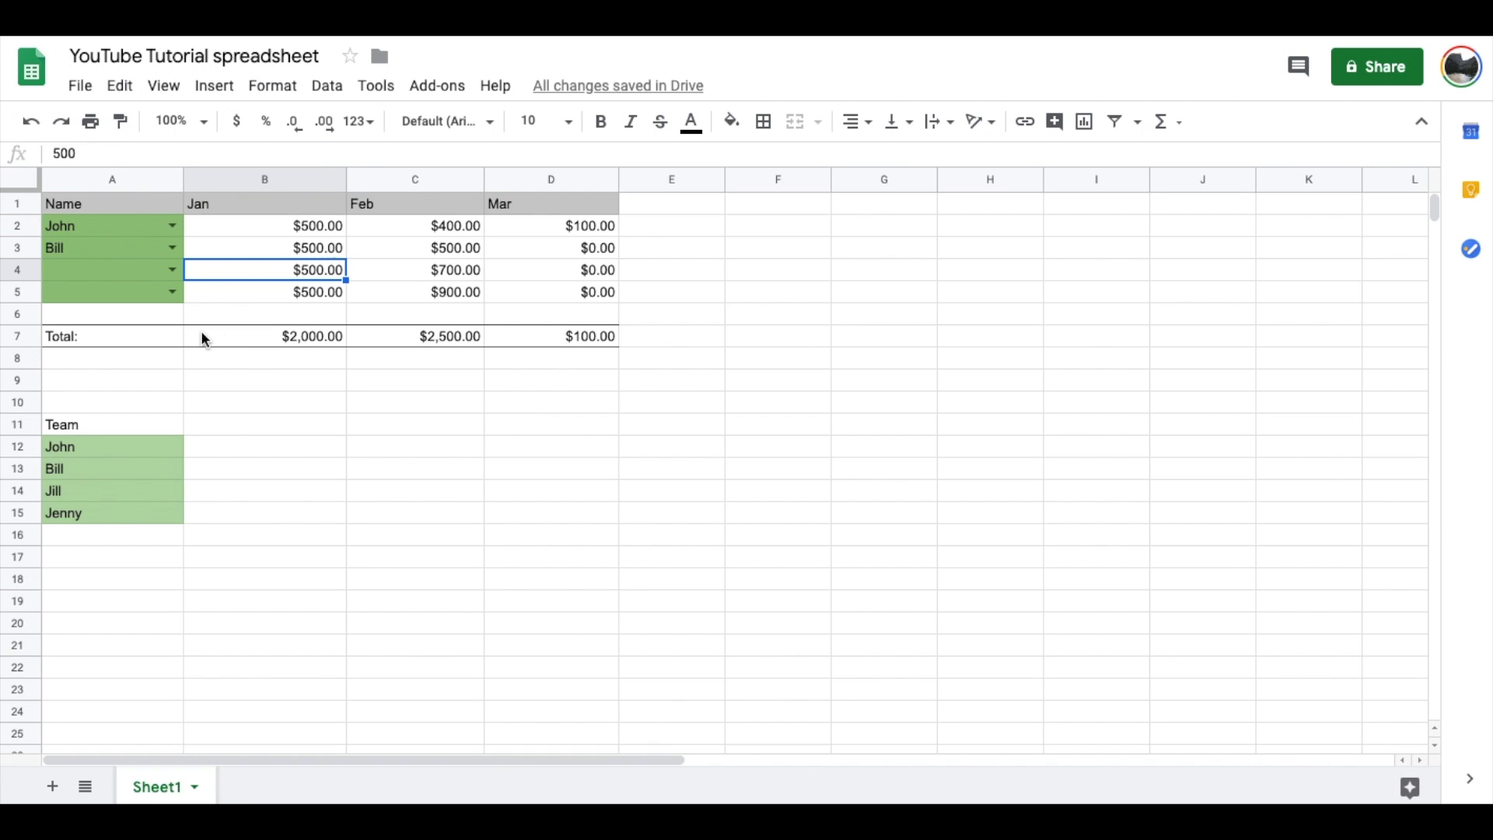
mouse_move(272, 413)
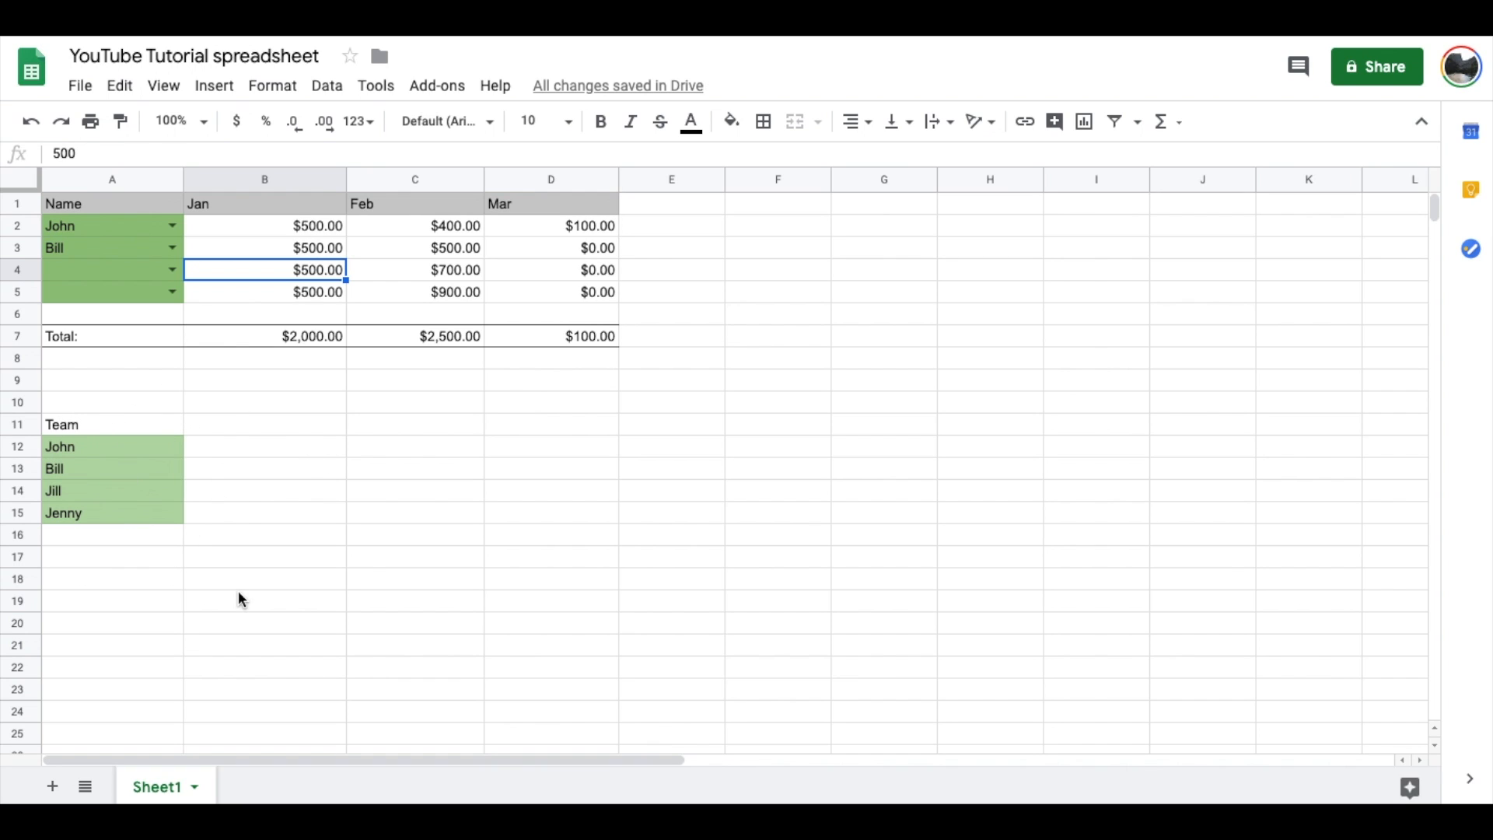
mouse_move(272, 455)
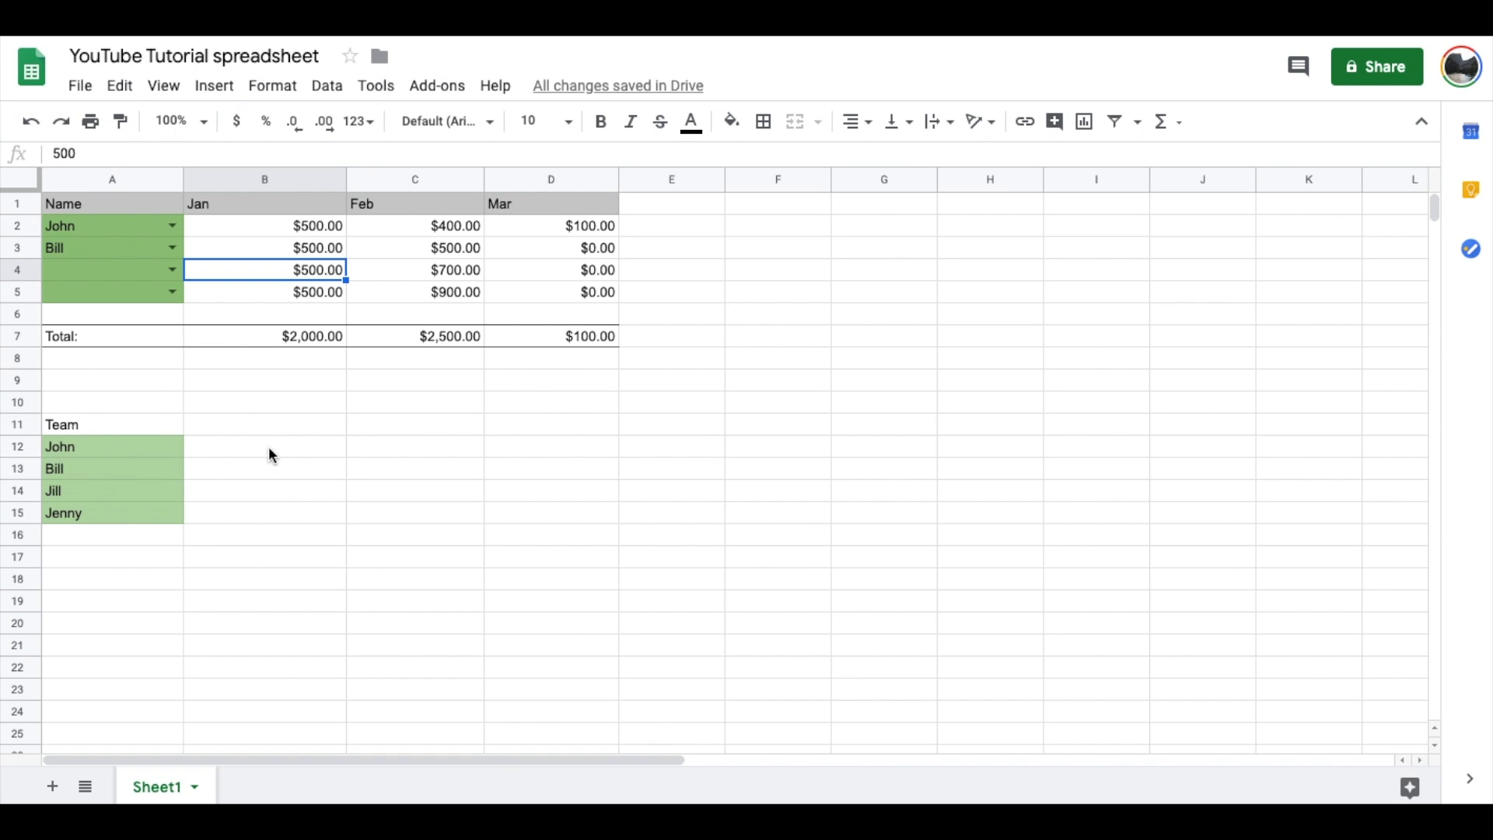
mouse_move(439, 531)
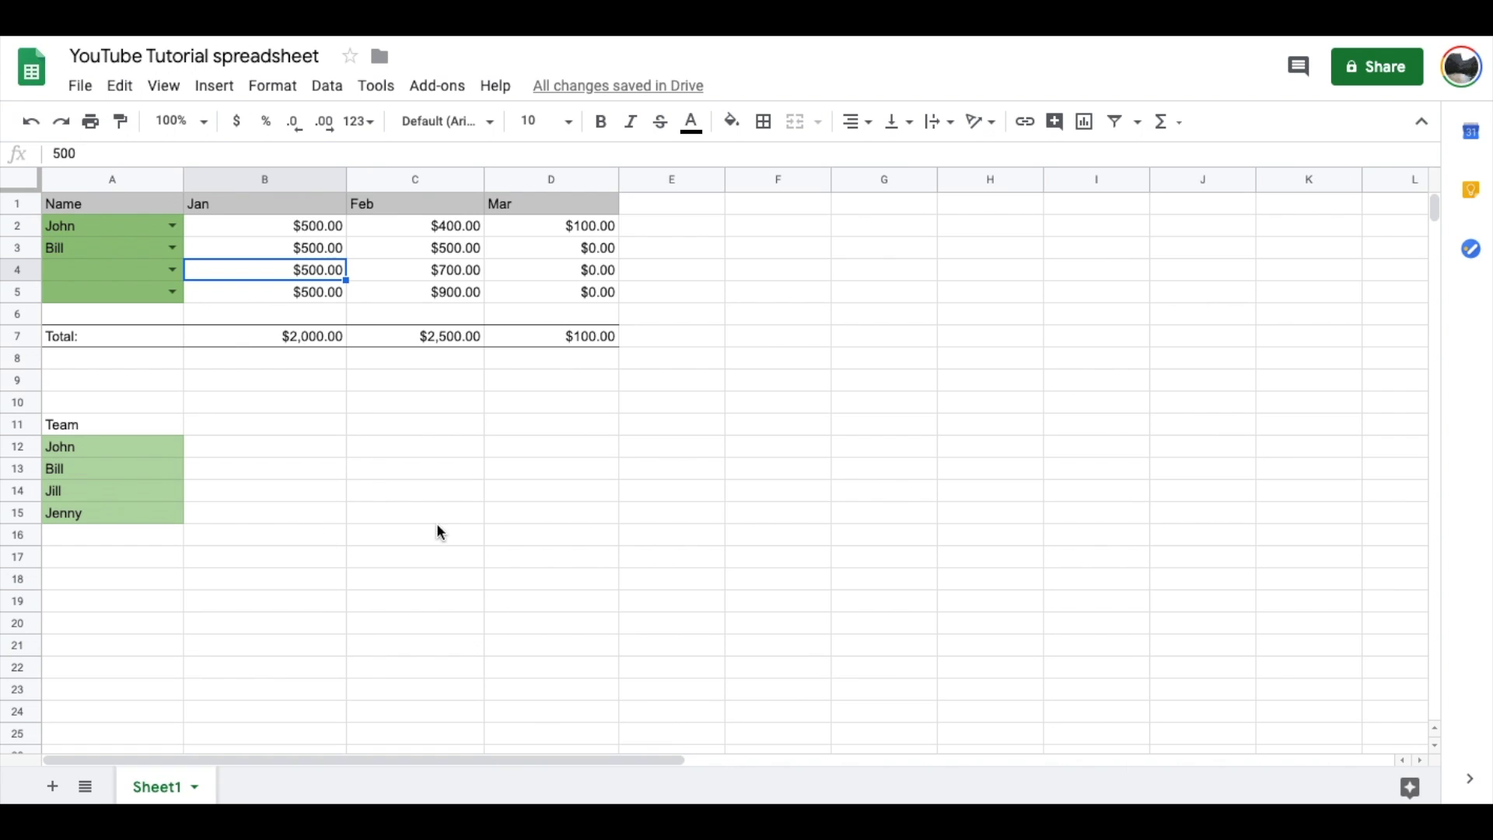